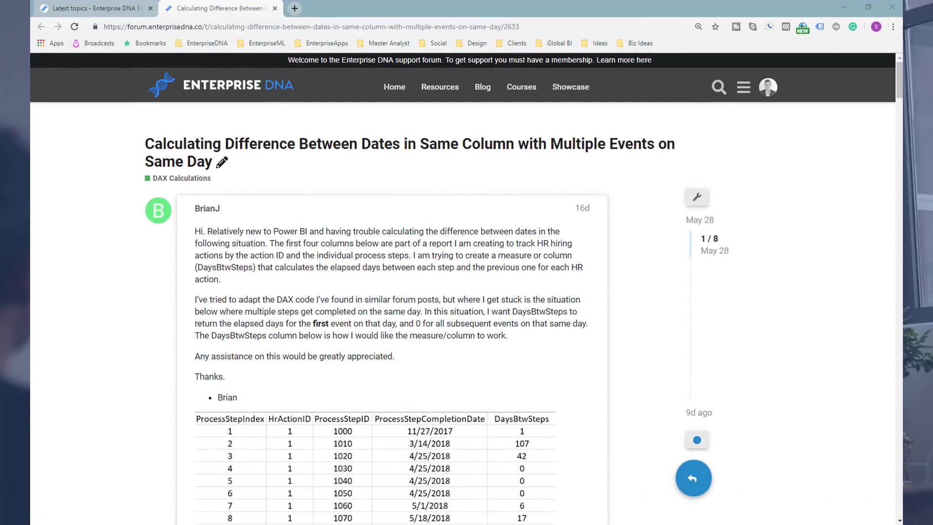
mouse_move(144, 377)
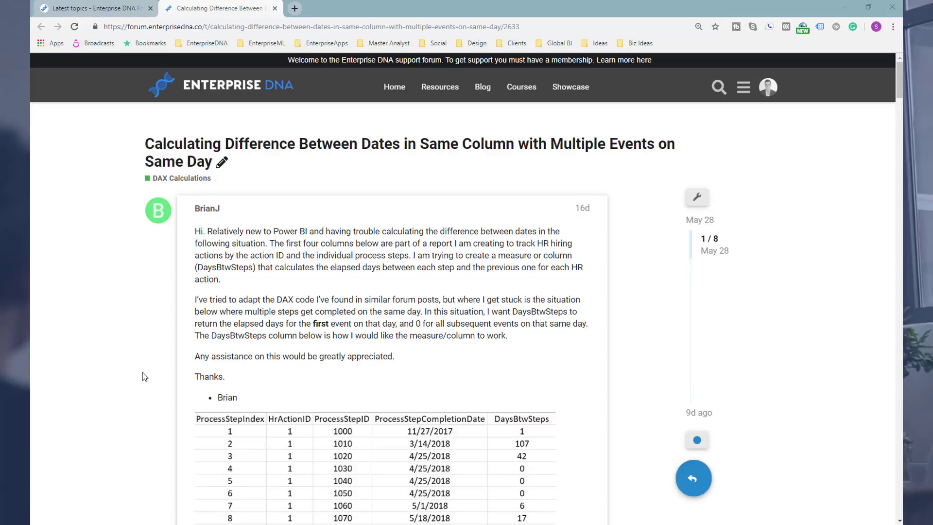
- Scroll down the thread past the first reply's DAX example to the follow-up DaysBetweenProcessSteps code
scroll(down, 3)
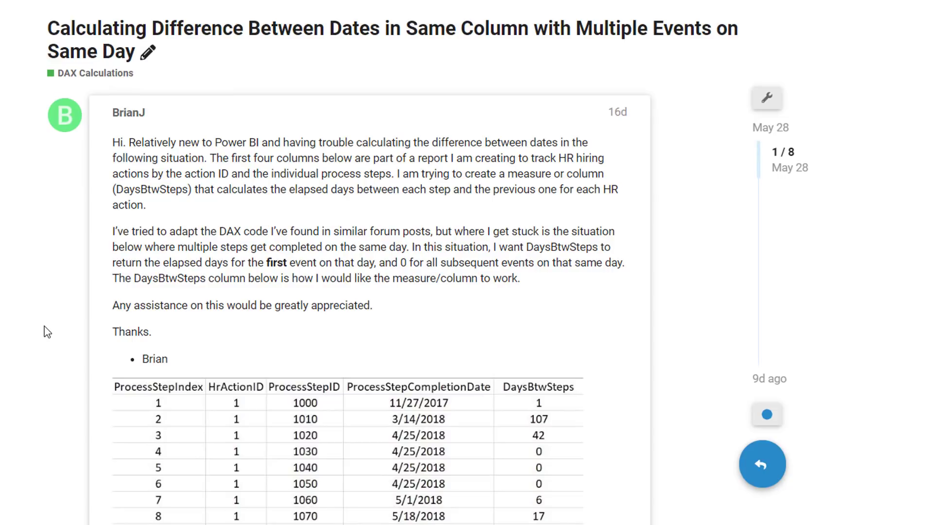
scroll(down, 3)
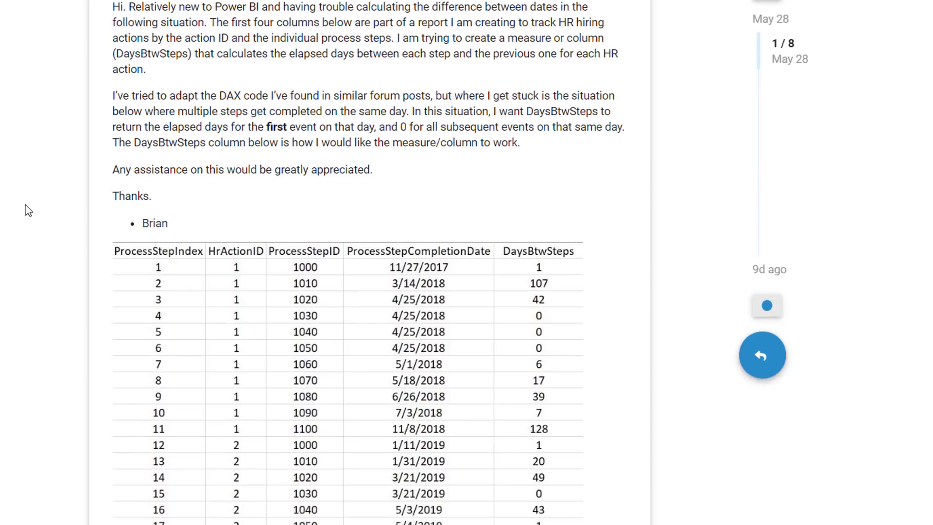
scroll(down, 3)
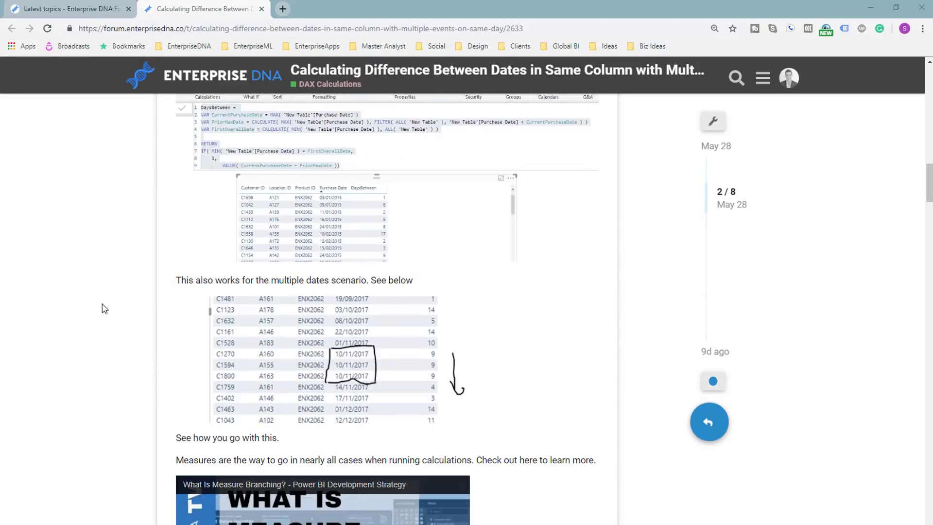
scroll(down, 3)
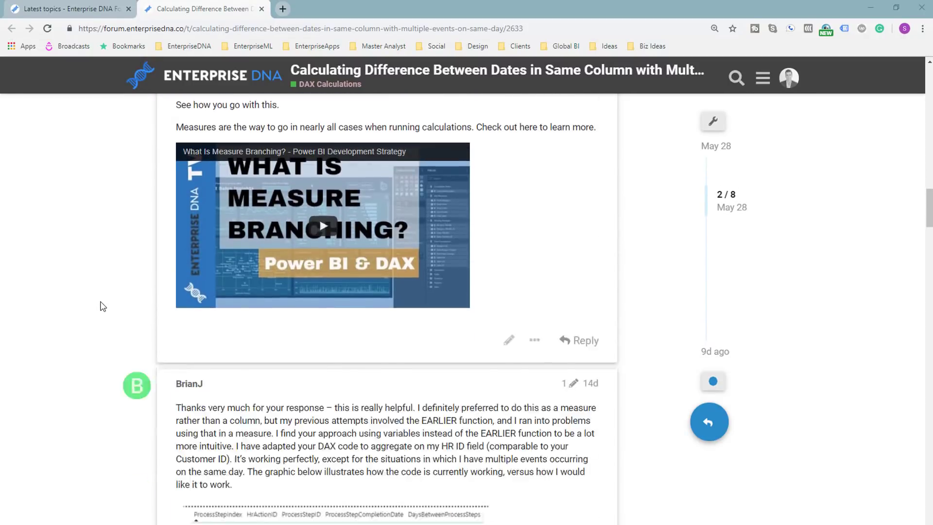
scroll(down, 3)
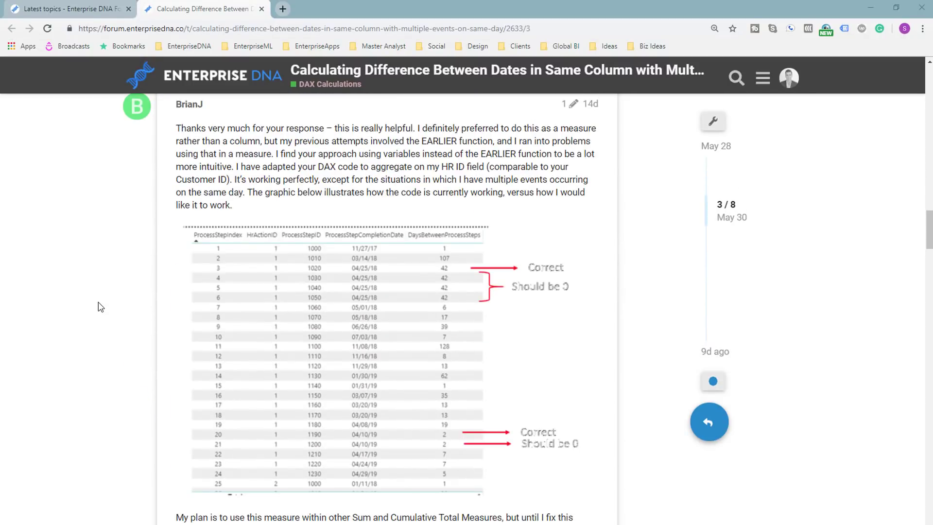
scroll(down, 3)
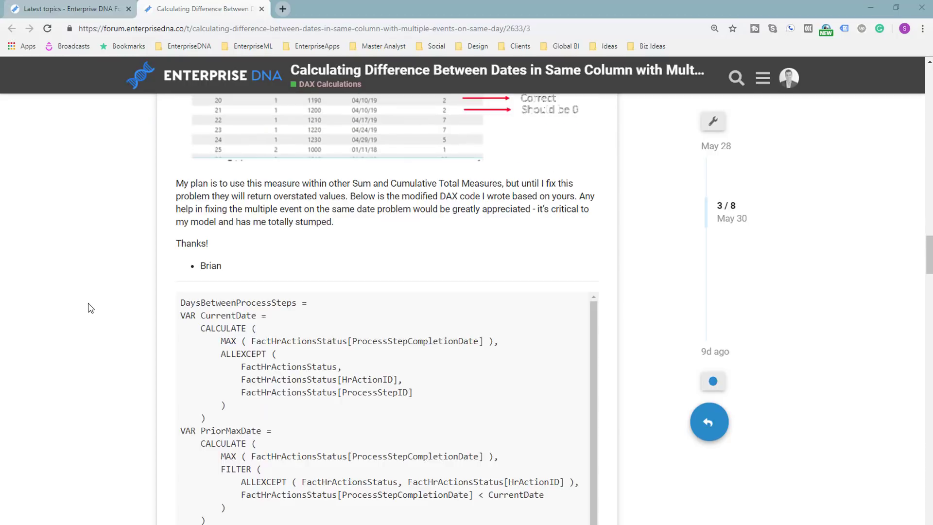
scroll(down, 3)
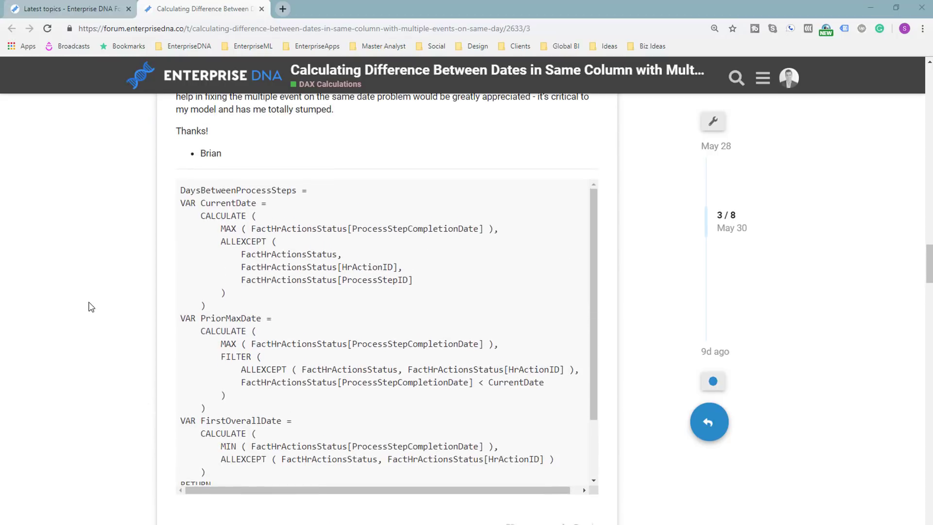
scroll(up, 3)
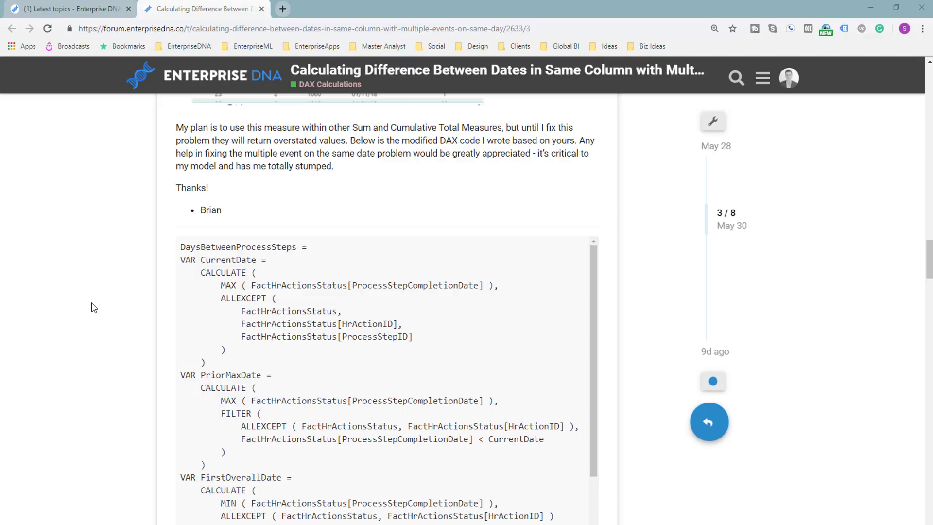
- Scroll back and forth through the posted DaysBetweenProcessSteps code block to finish reviewing it
scroll(down, 3)
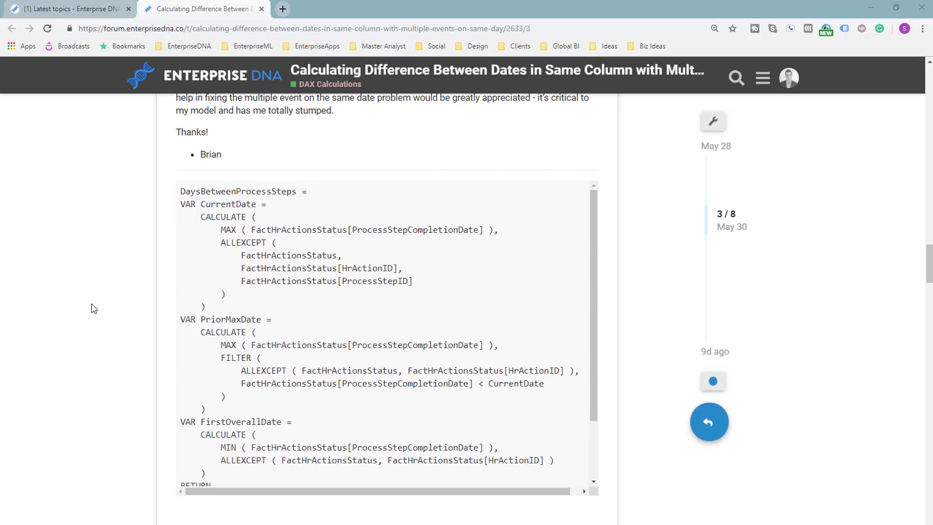
scroll(down, 3)
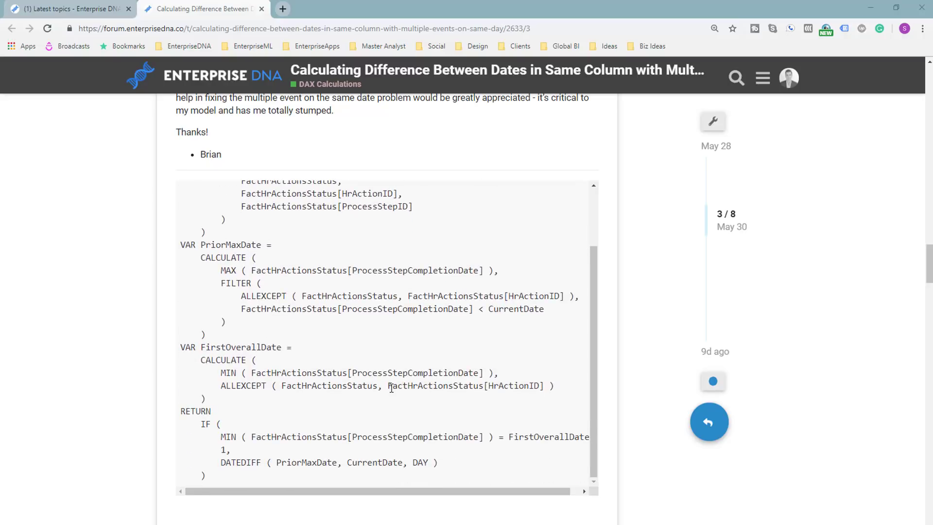
scroll(up, 3)
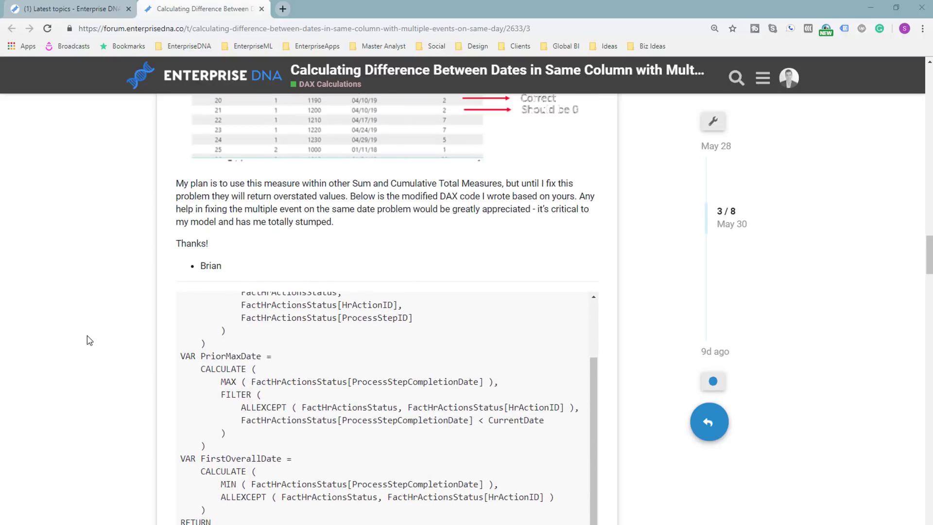
scroll(down, 3)
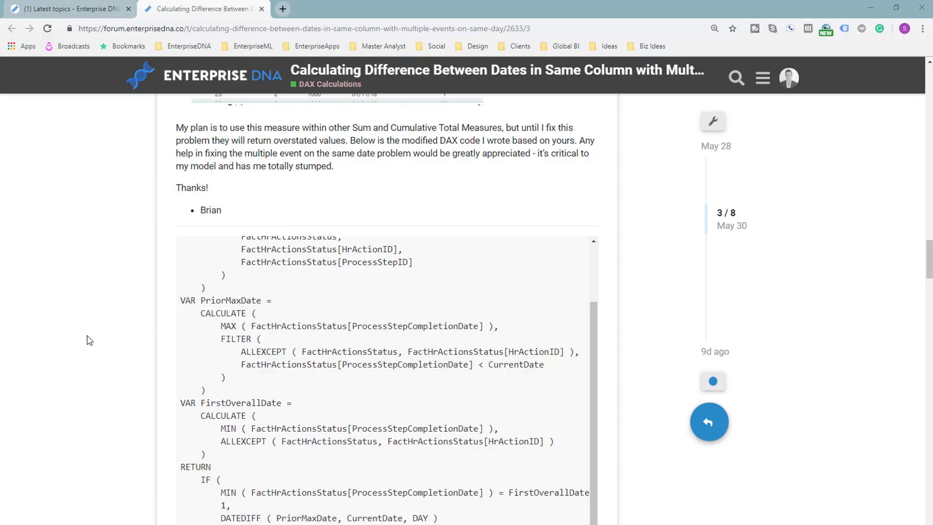
scroll(up, 3)
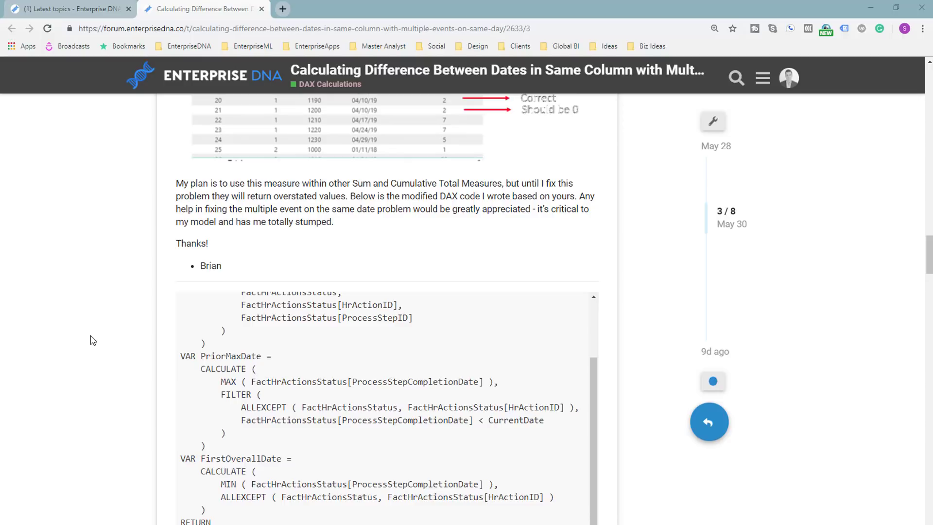
scroll(up, 3)
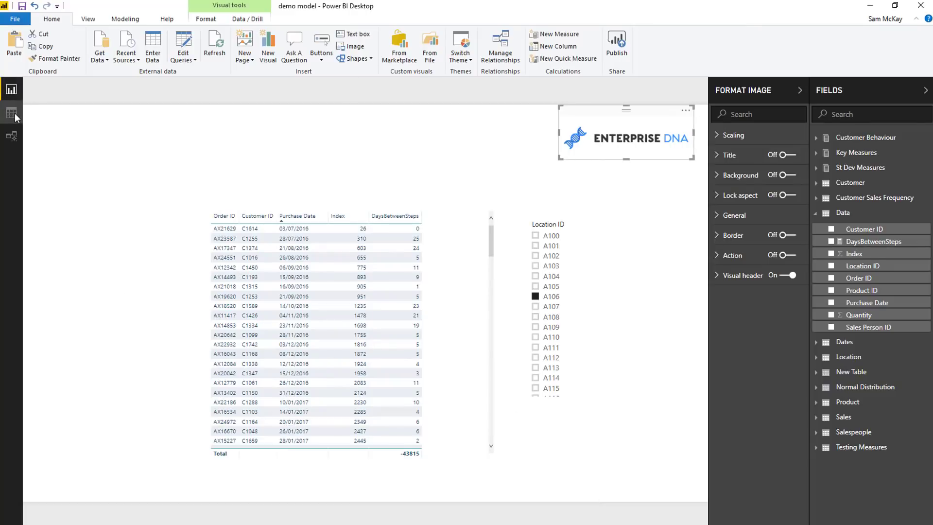
- Switch to Data view to show the order table rows with Order ID, Purchase Date, Quantity and Index
click(12, 112)
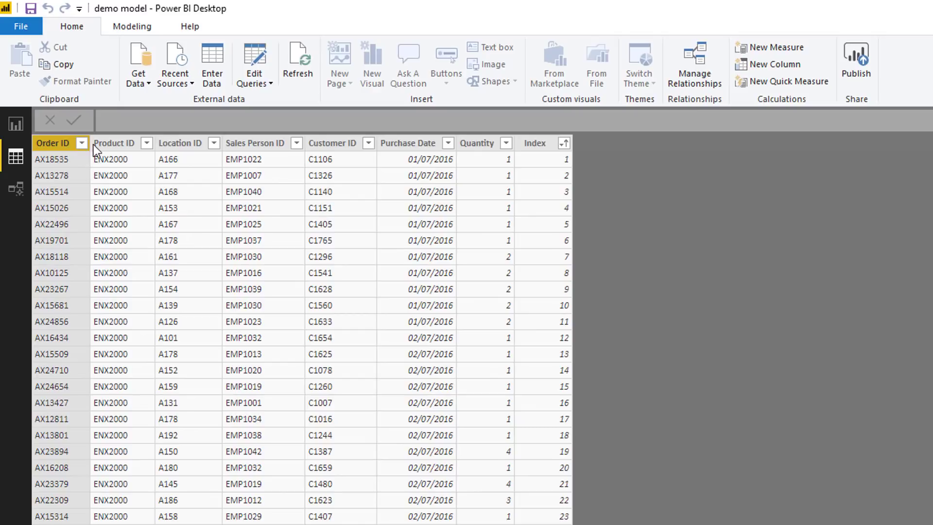
click(333, 143)
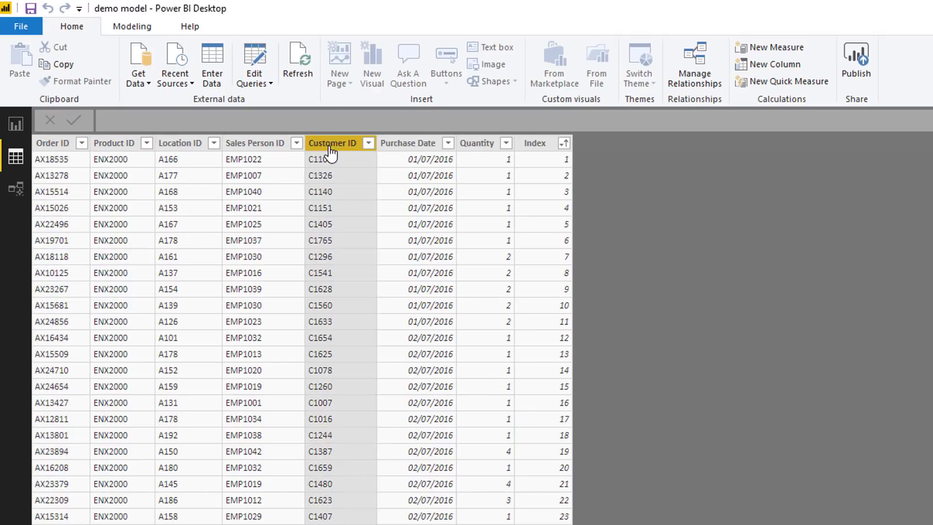
click(409, 143)
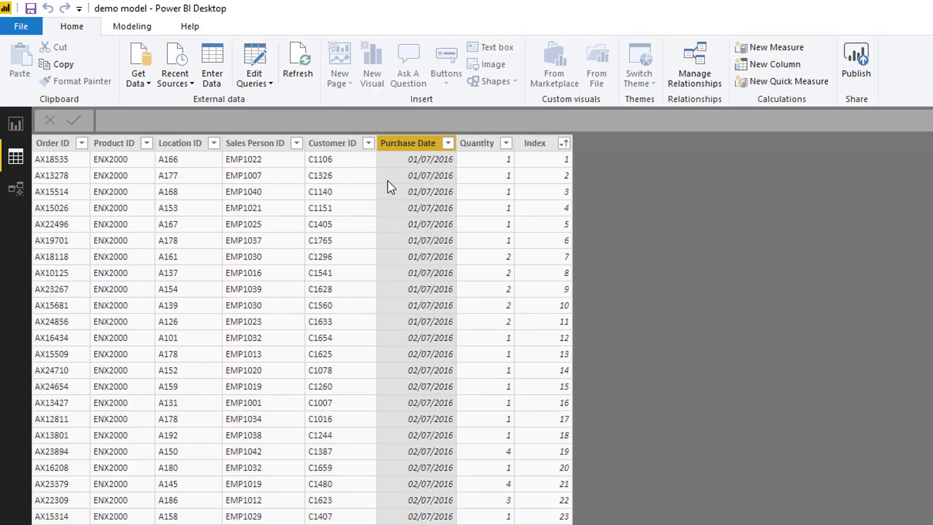
click(476, 143)
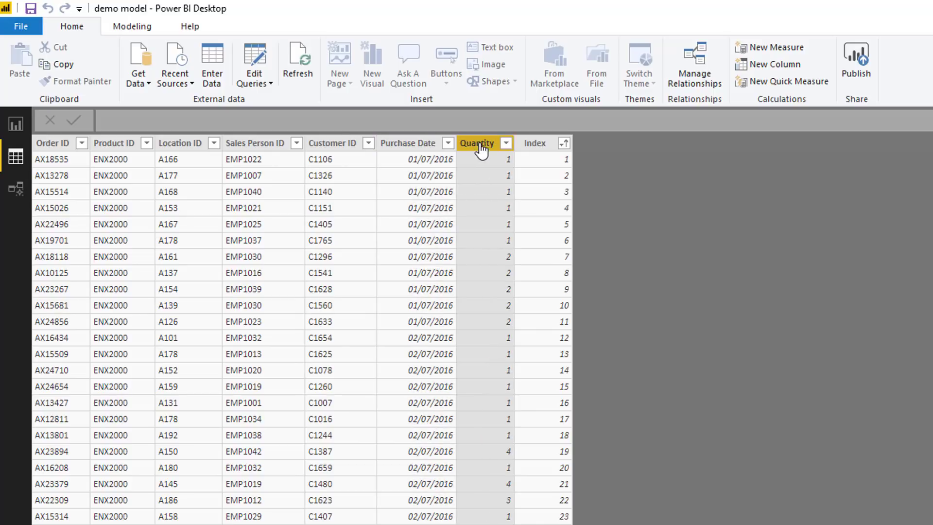
mouse_move(420, 165)
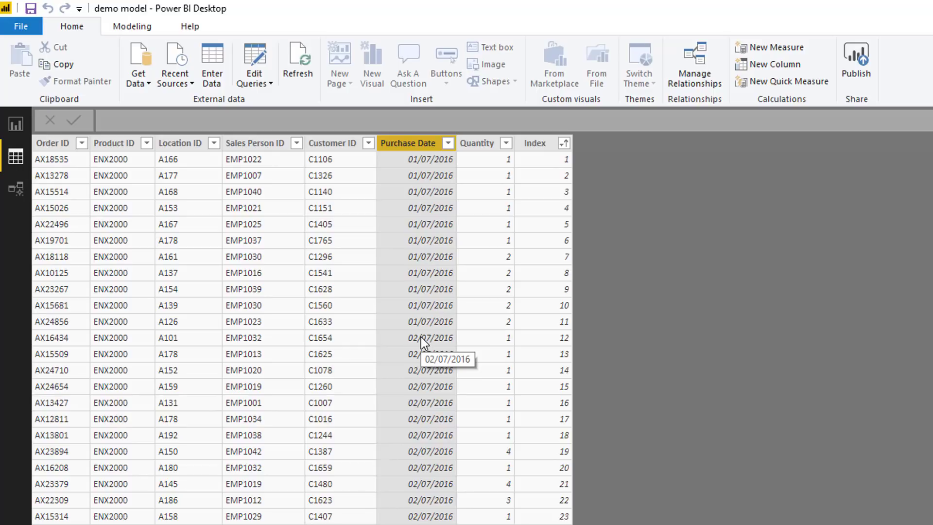
mouse_move(426, 330)
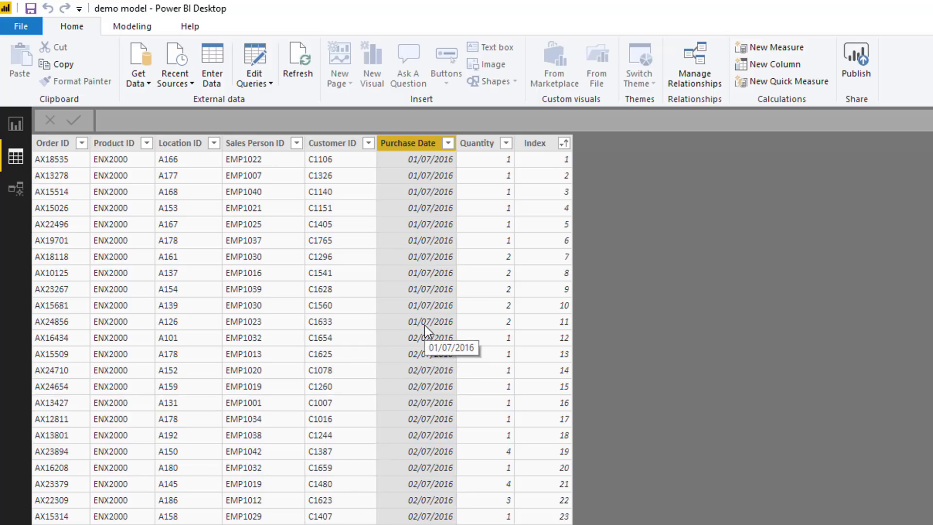
mouse_move(532, 152)
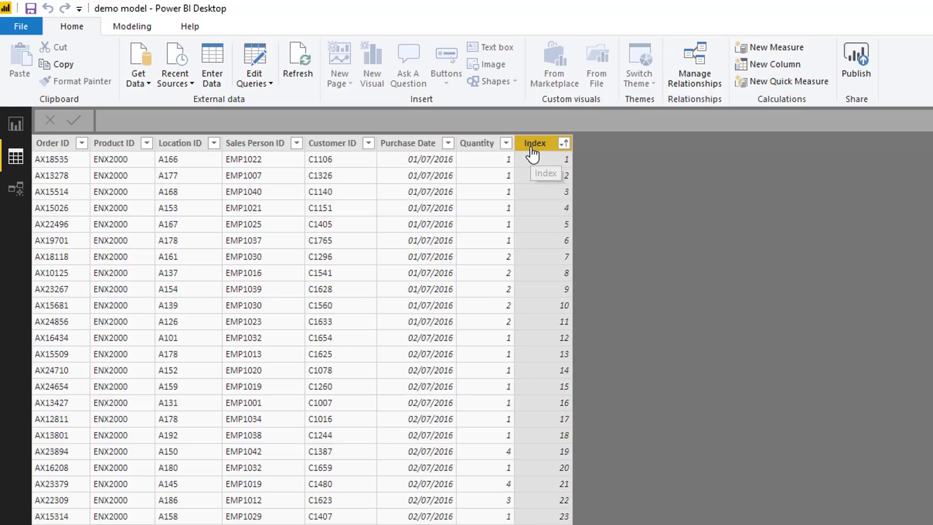
mouse_move(544, 157)
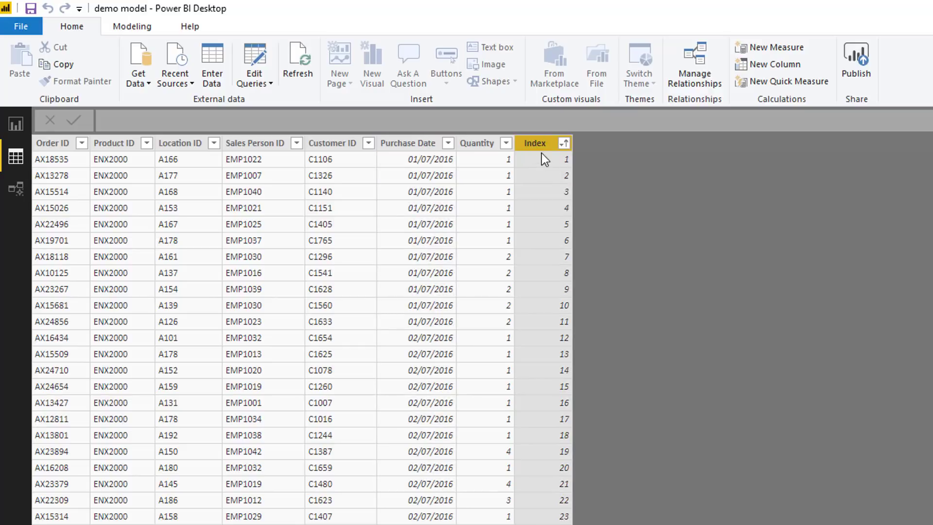
mouse_move(555, 188)
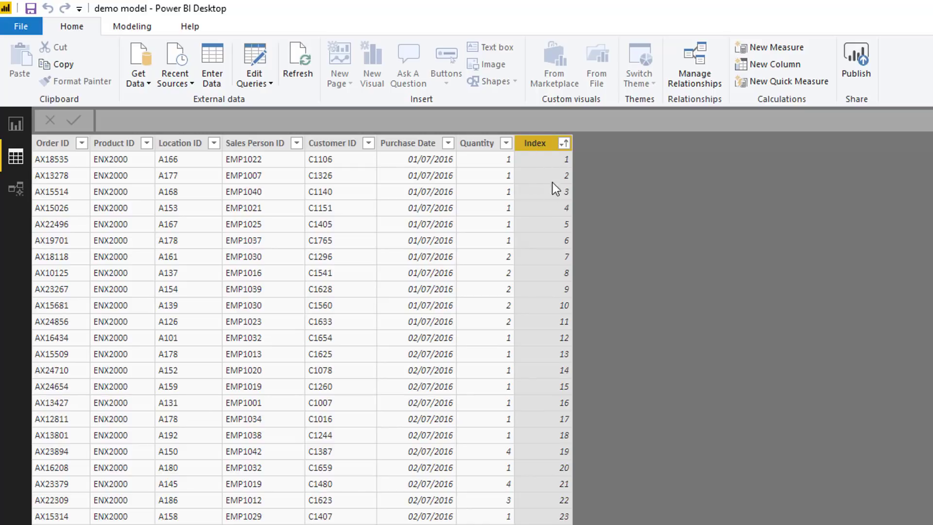
mouse_move(406, 157)
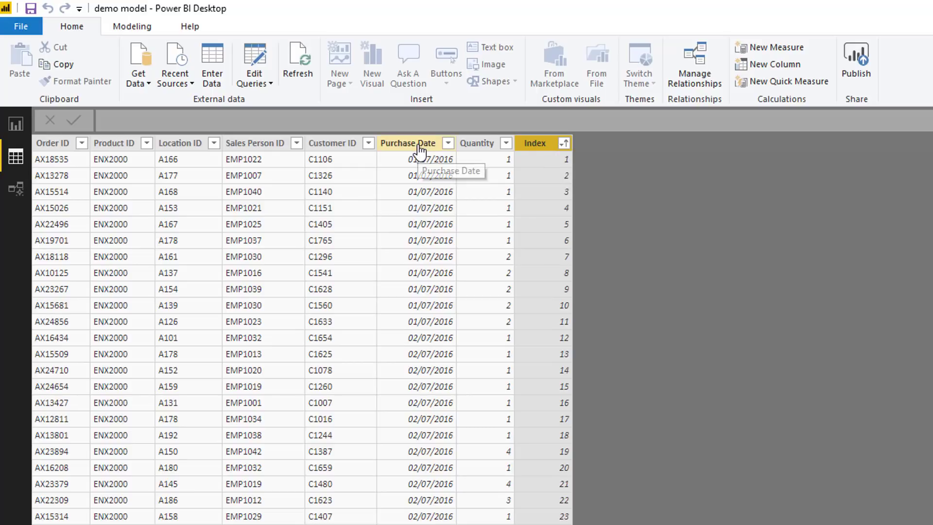
mouse_move(428, 160)
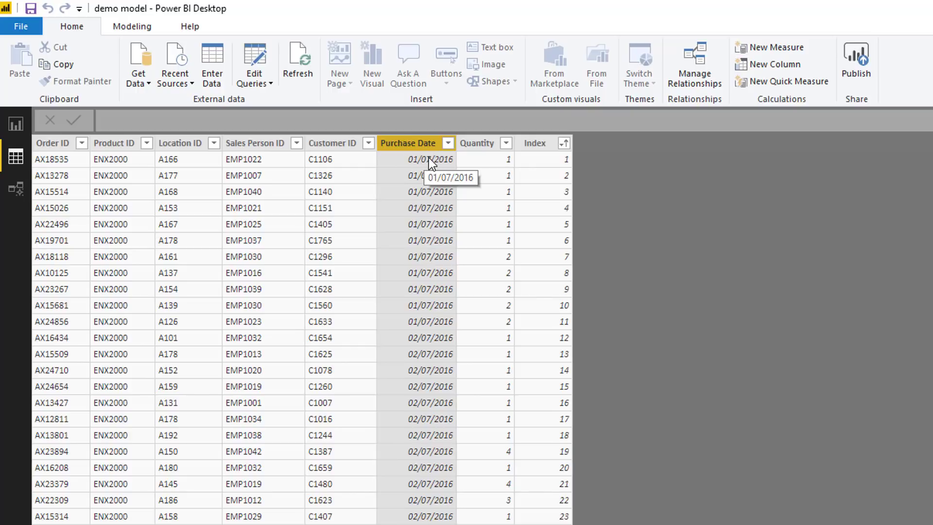
mouse_move(354, 252)
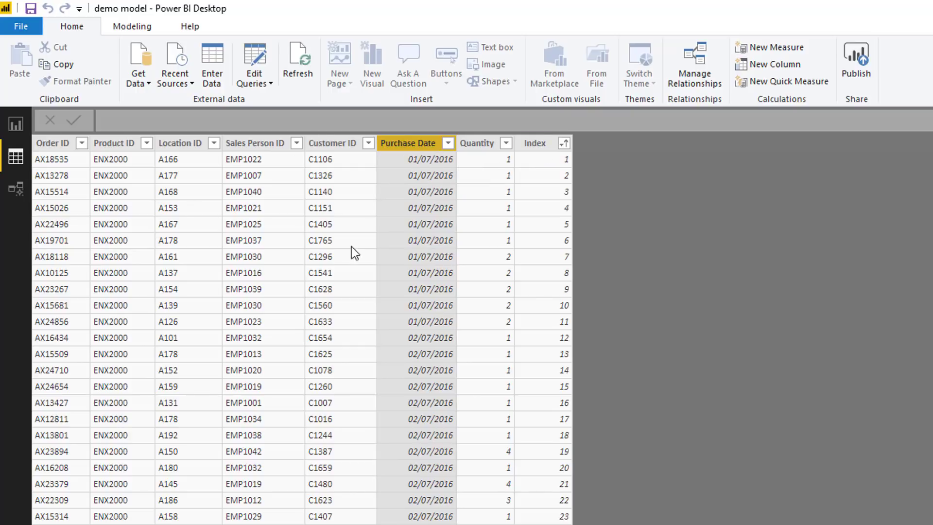
mouse_move(345, 189)
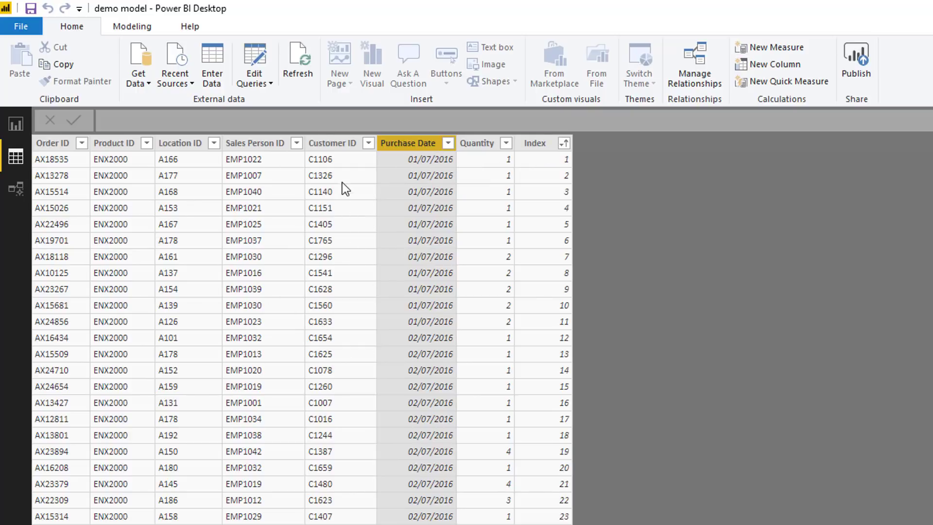
mouse_move(267, 281)
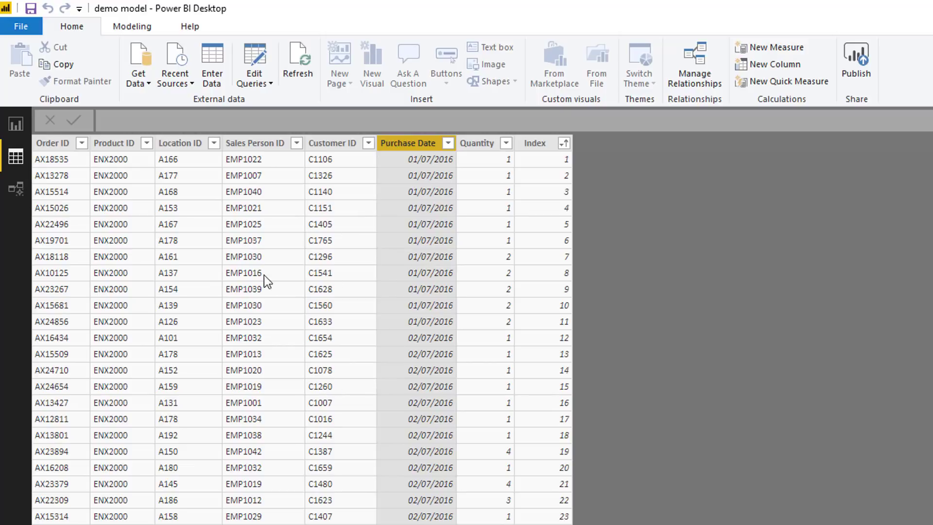
mouse_move(407, 146)
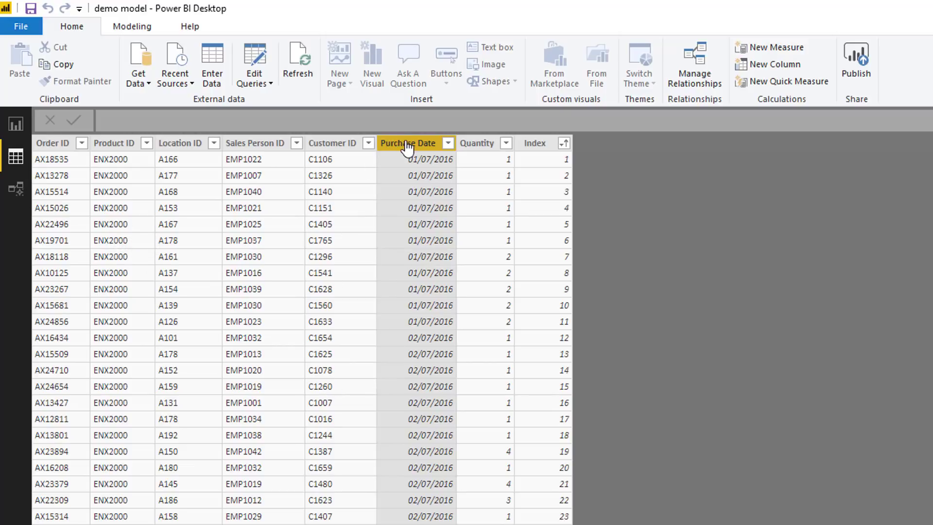
mouse_move(145, 185)
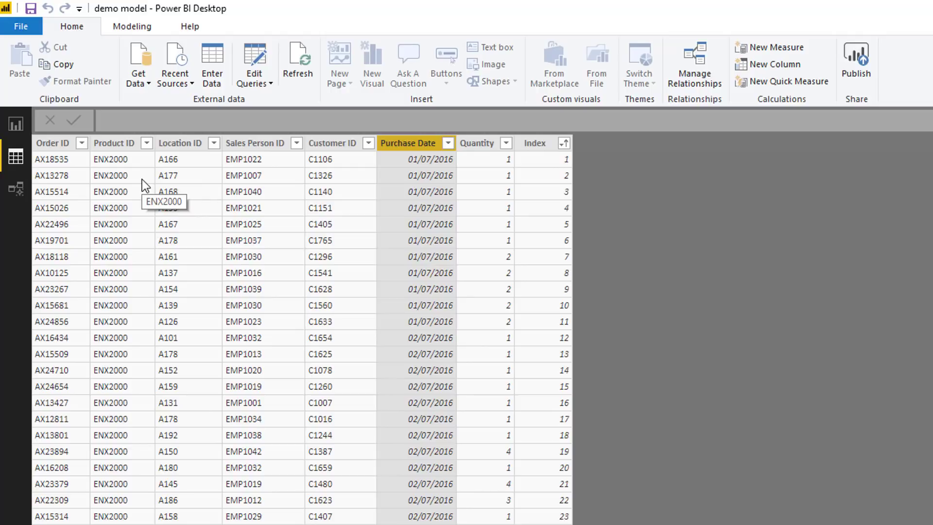
mouse_move(497, 251)
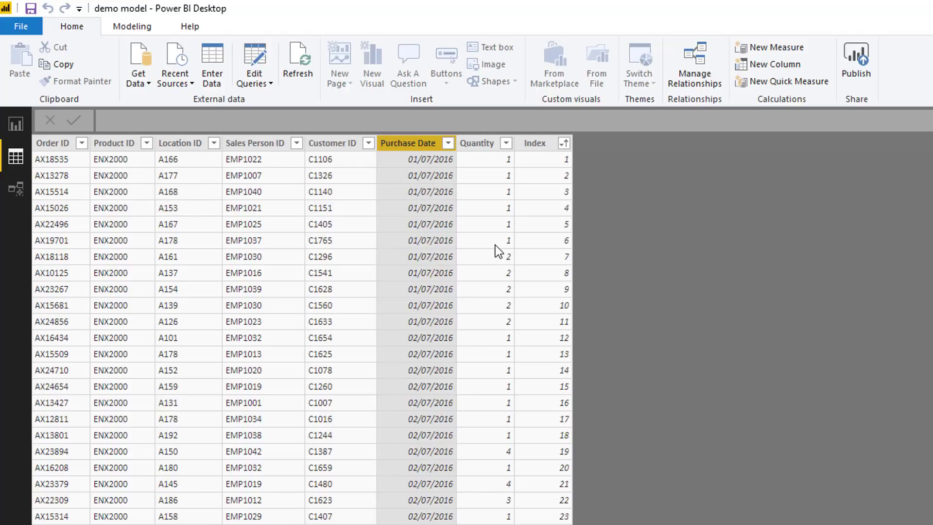
mouse_move(460, 222)
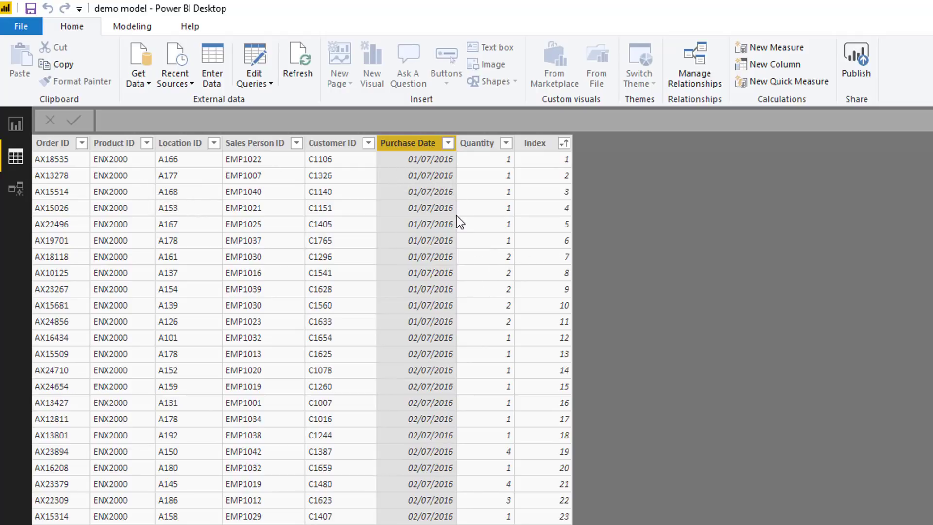
mouse_move(435, 249)
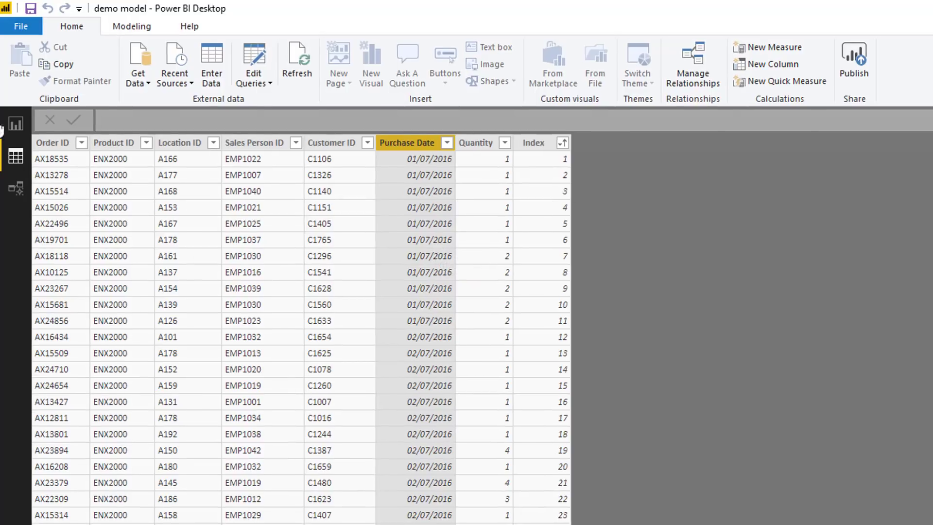
- Return to Report view and scroll through the A106-filtered table checking purchase dates against DaysBetweenSteps
click(16, 90)
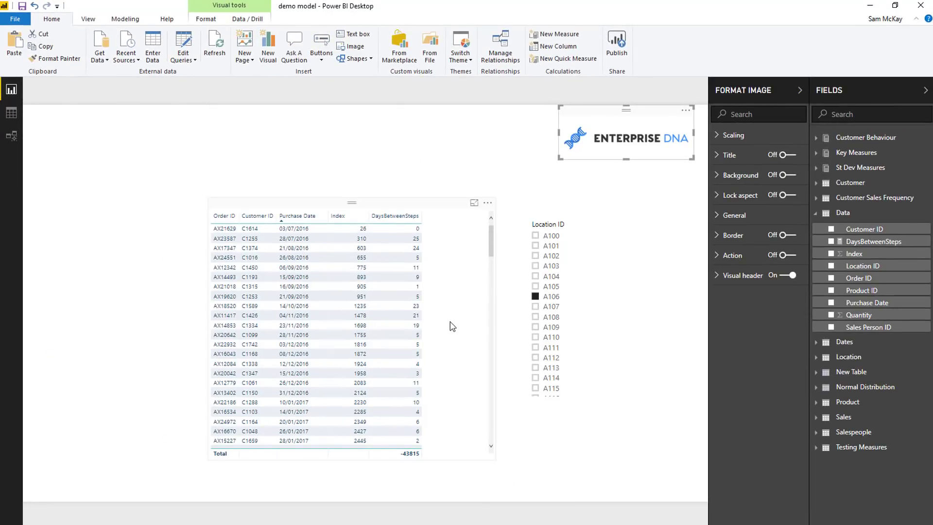
click(315, 327)
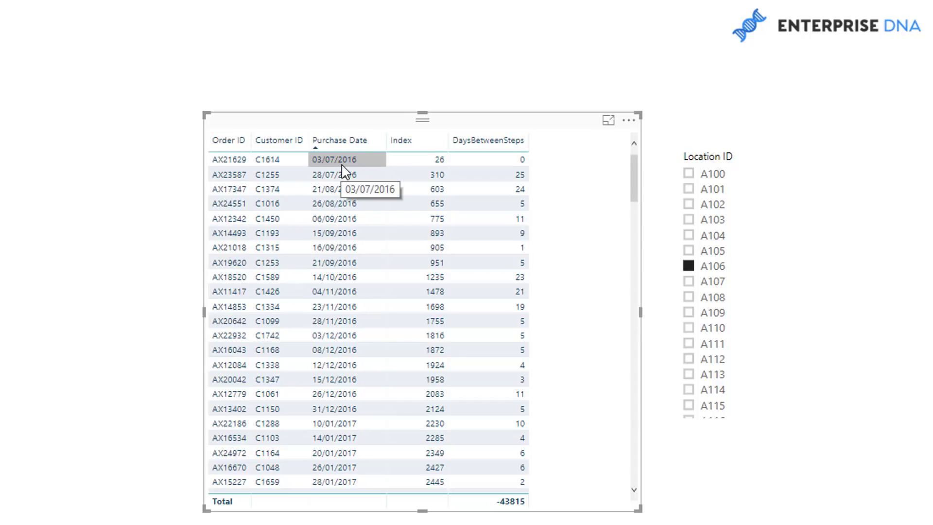
mouse_move(438, 157)
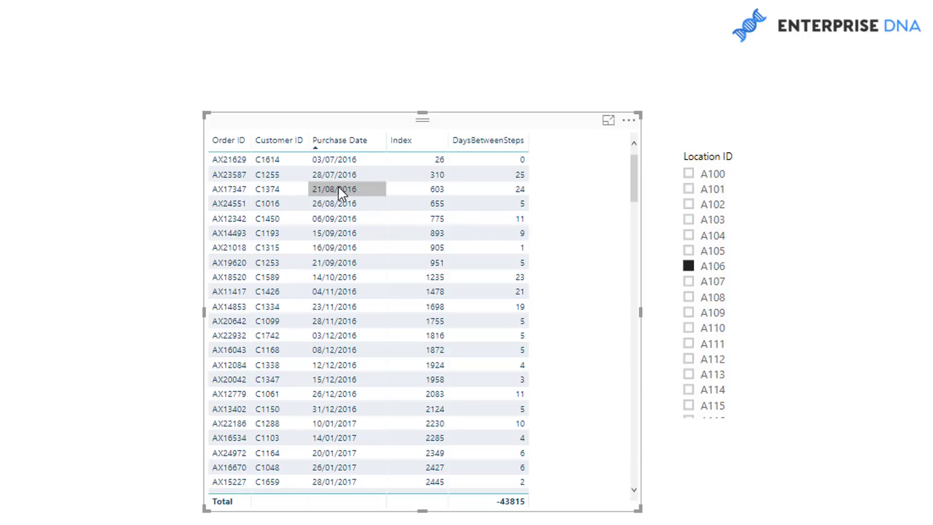
mouse_move(333, 174)
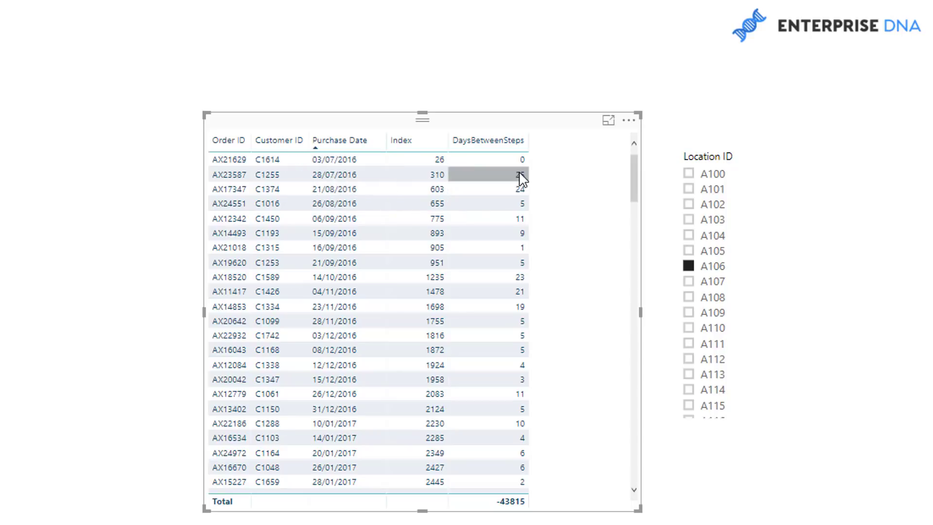
mouse_move(503, 196)
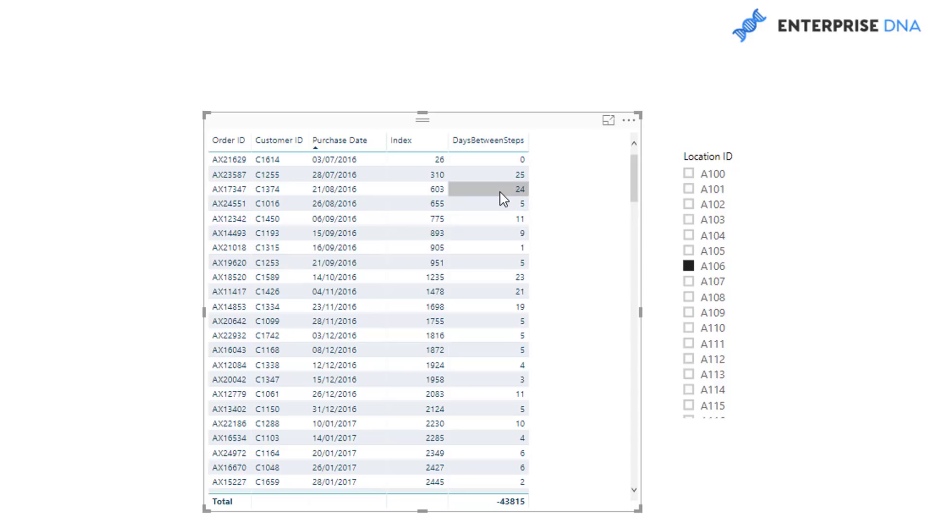
mouse_move(500, 224)
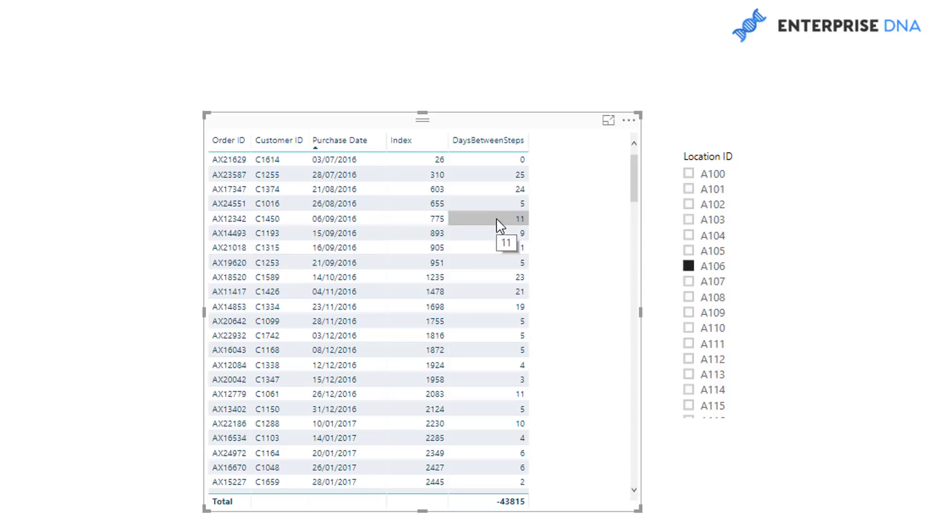
mouse_move(504, 266)
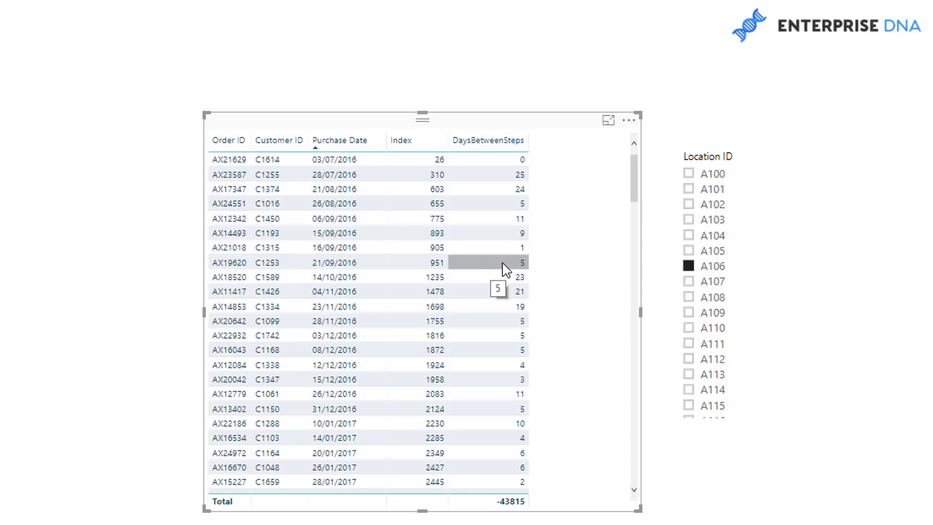
scroll(down, 3)
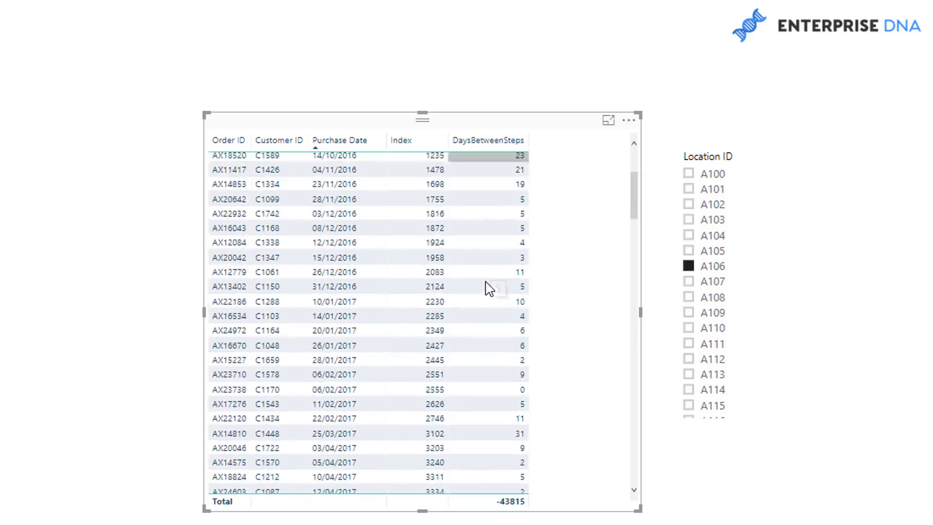
scroll(down, 3)
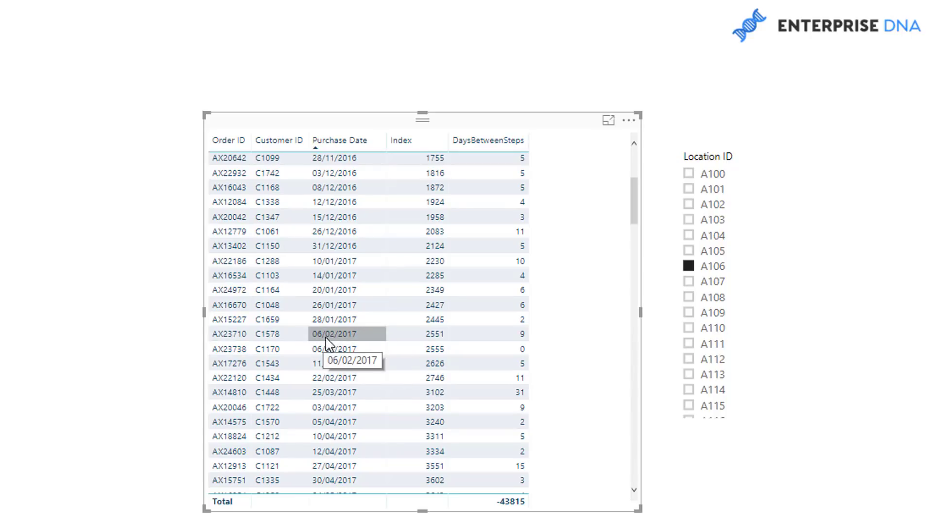
mouse_move(506, 348)
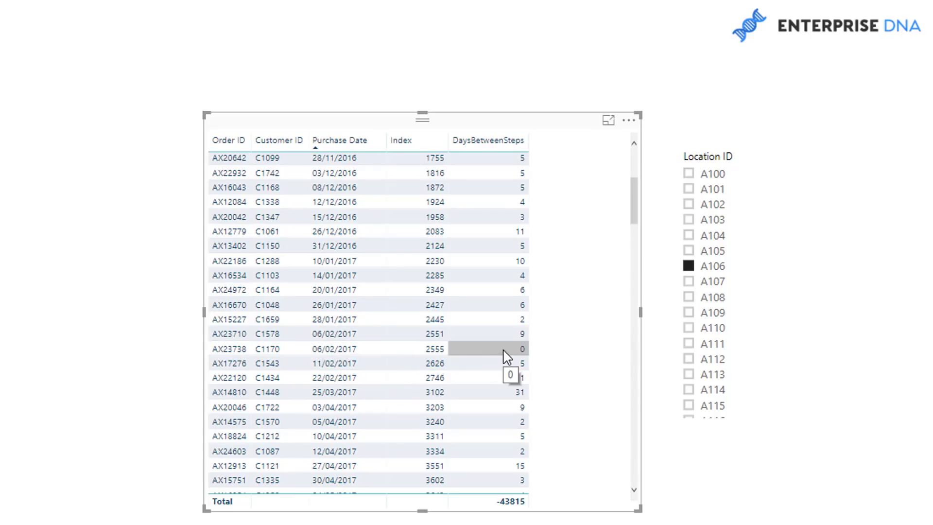
mouse_move(498, 357)
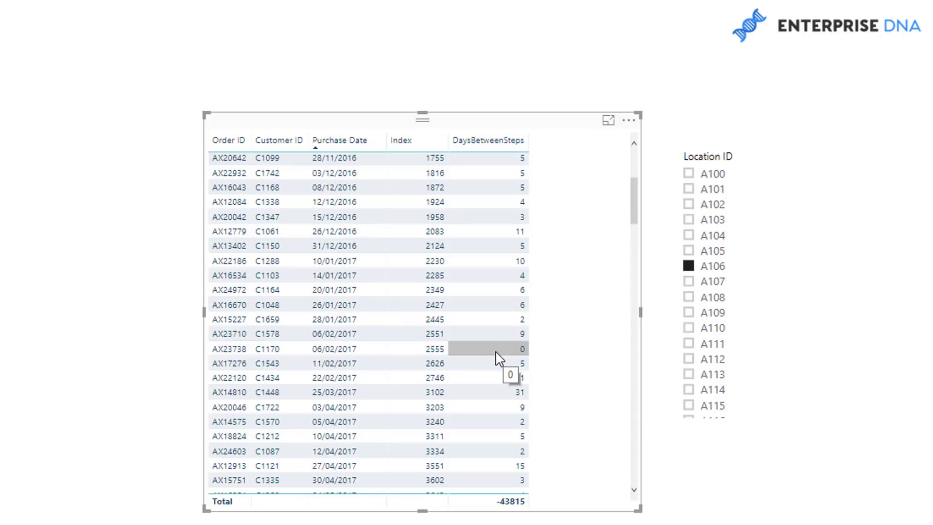
mouse_move(508, 360)
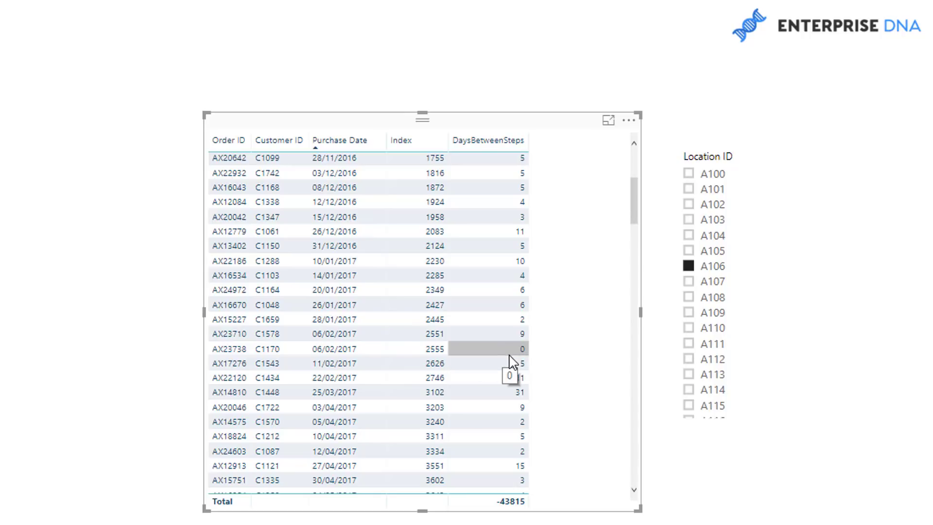
mouse_move(497, 356)
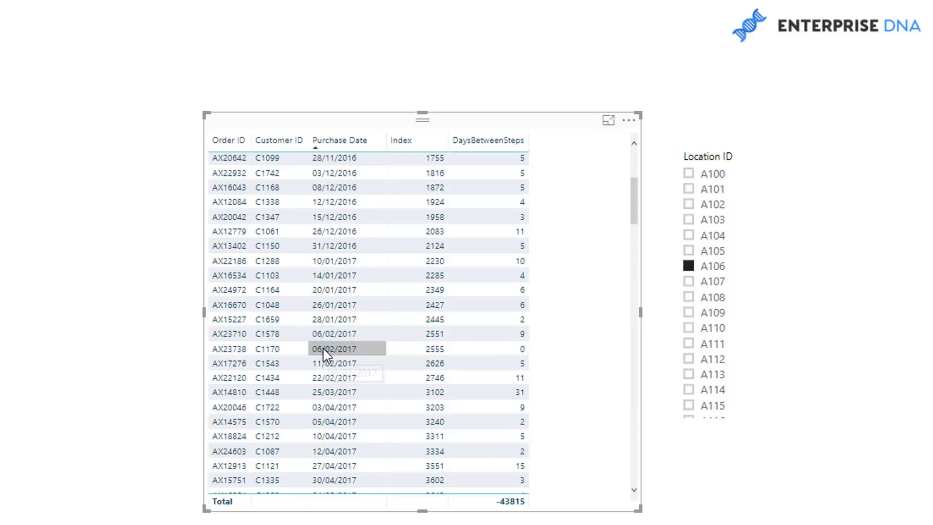
mouse_move(330, 352)
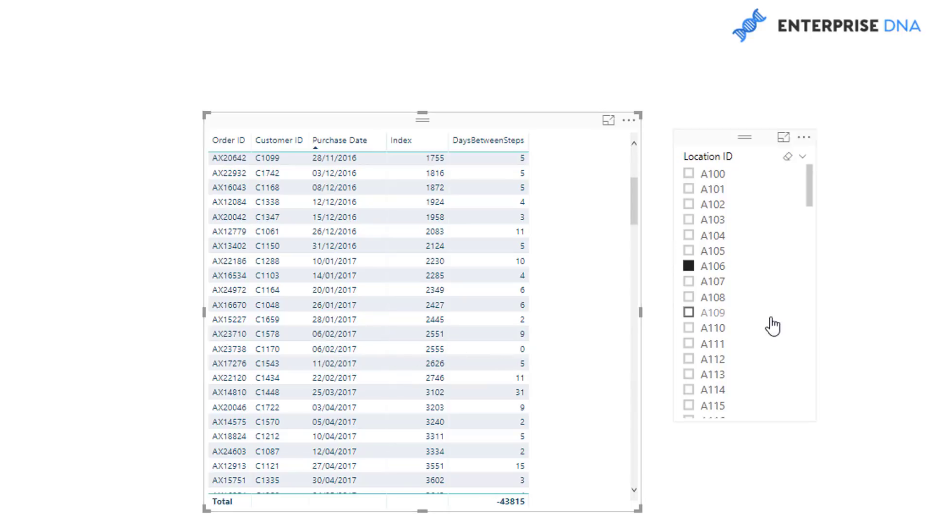
mouse_move(581, 271)
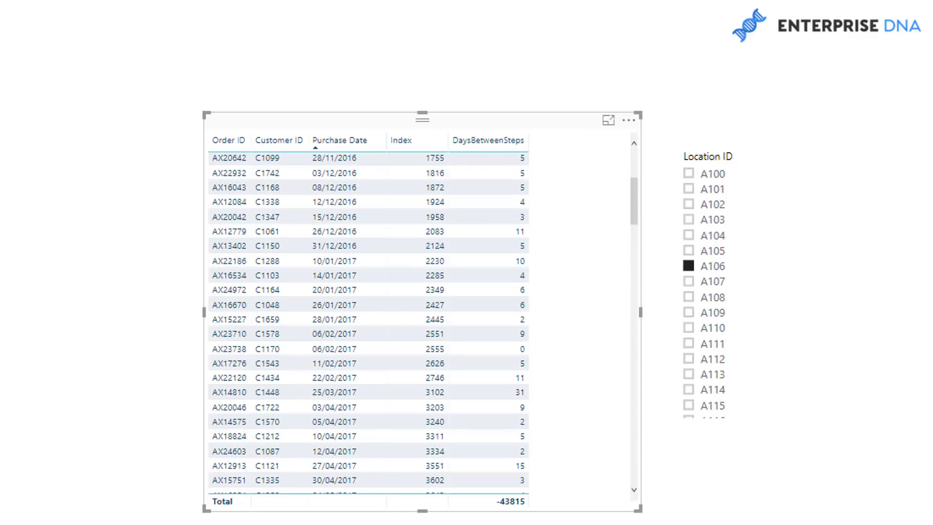
- Switch the Location ID slicer through A109 and A111 to A104 and sort the table by Index
click(711, 281)
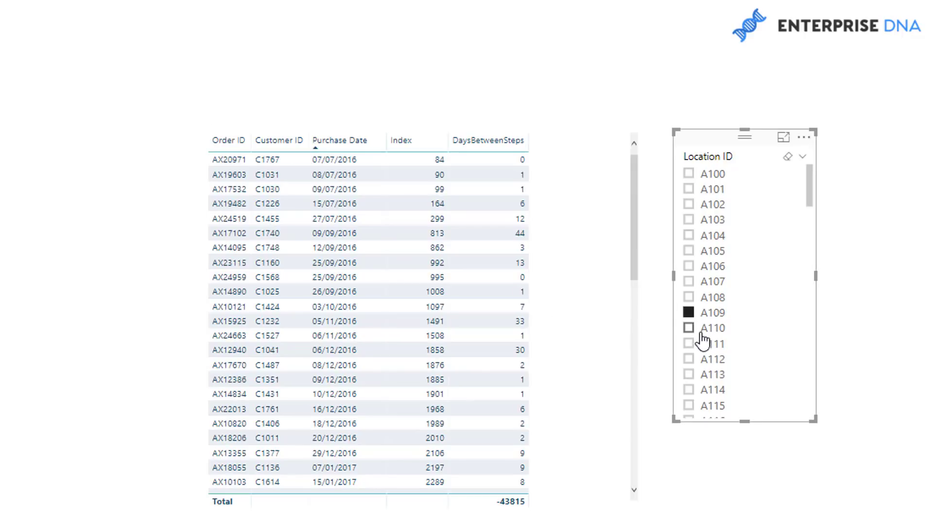
click(688, 343)
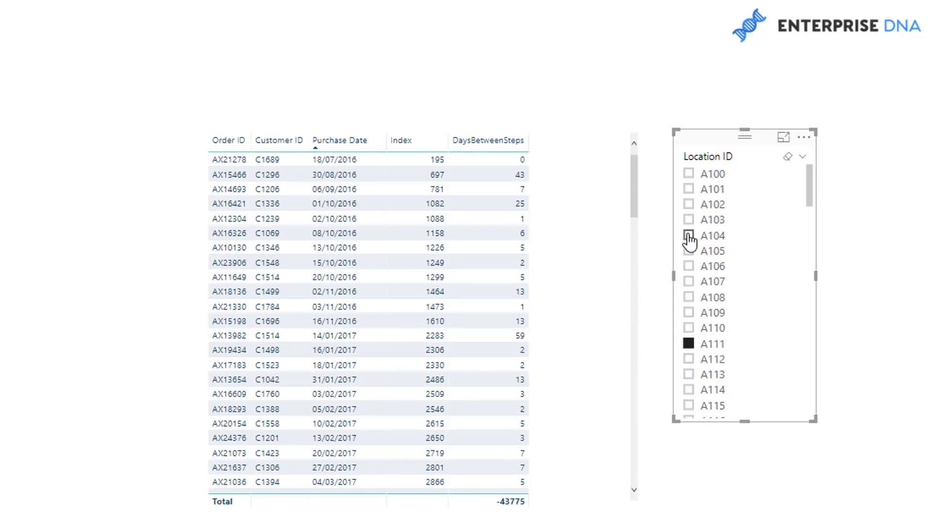
click(688, 235)
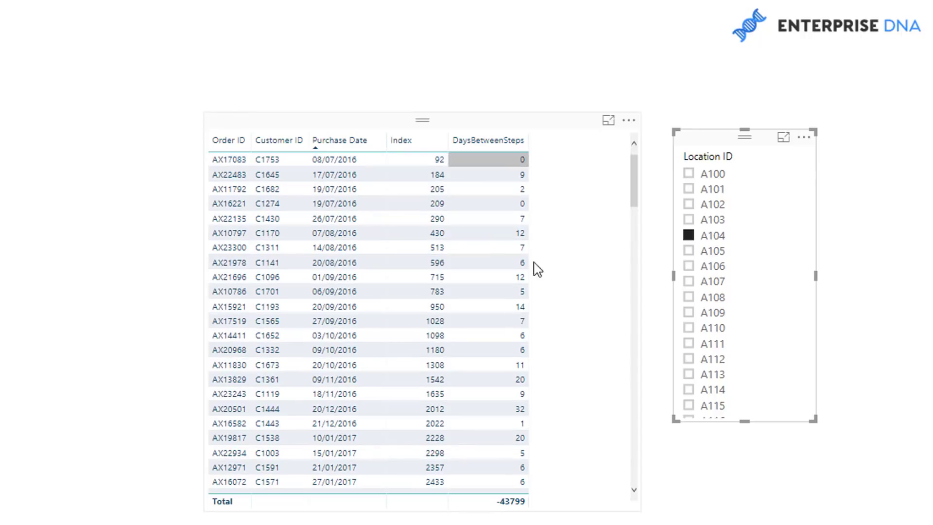
mouse_move(535, 343)
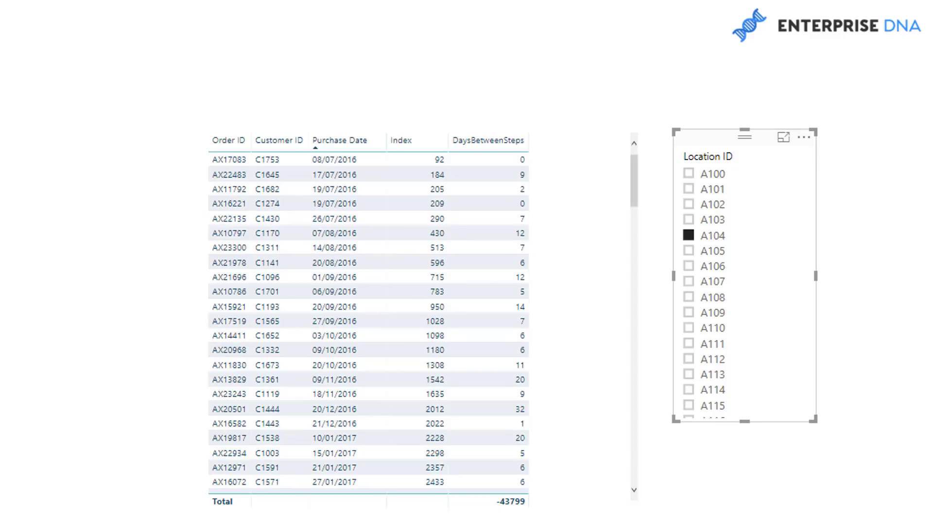
click(408, 140)
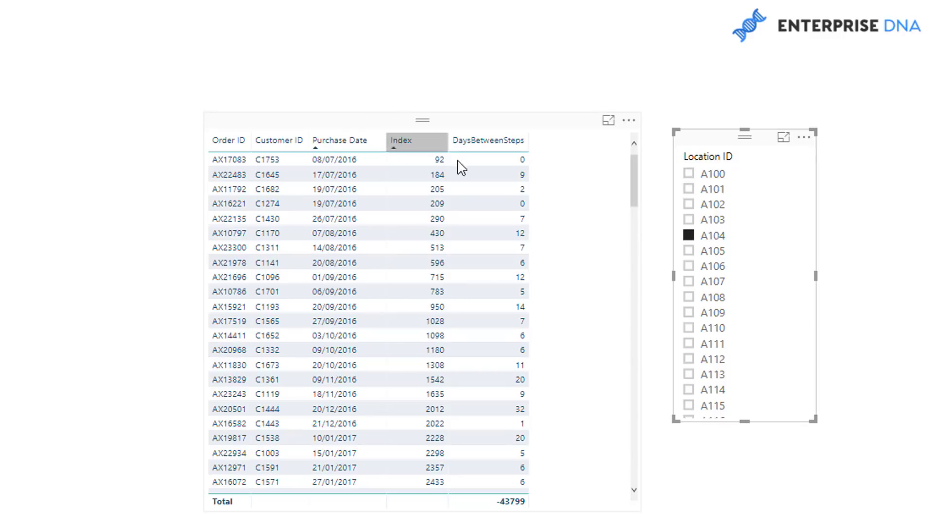
mouse_move(436, 262)
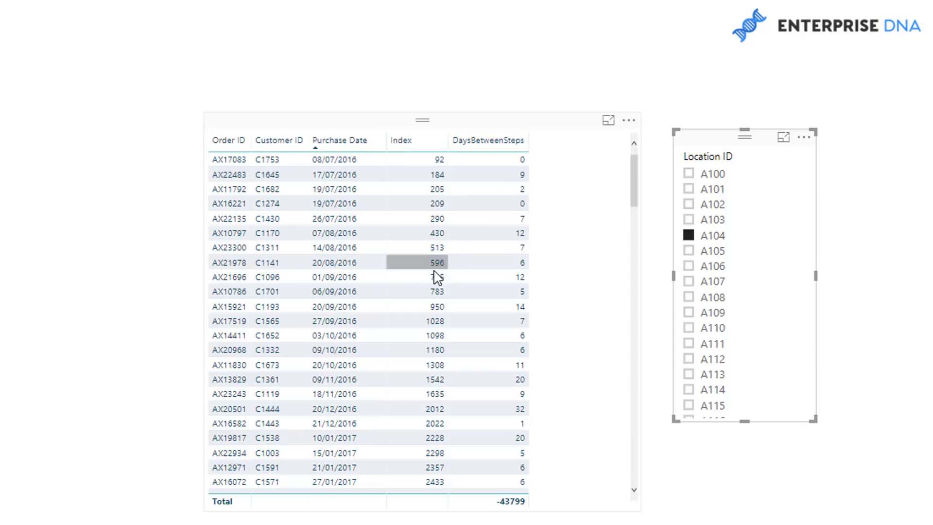
mouse_move(379, 239)
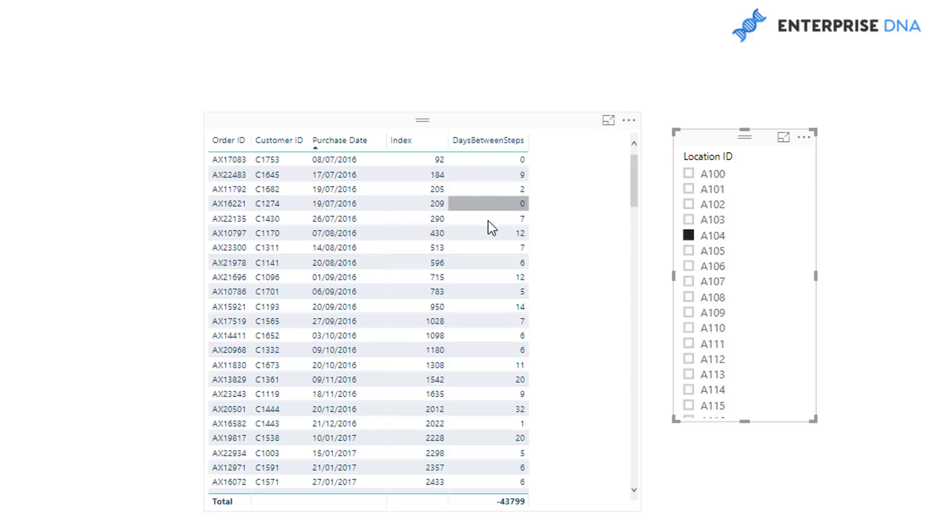
mouse_move(480, 217)
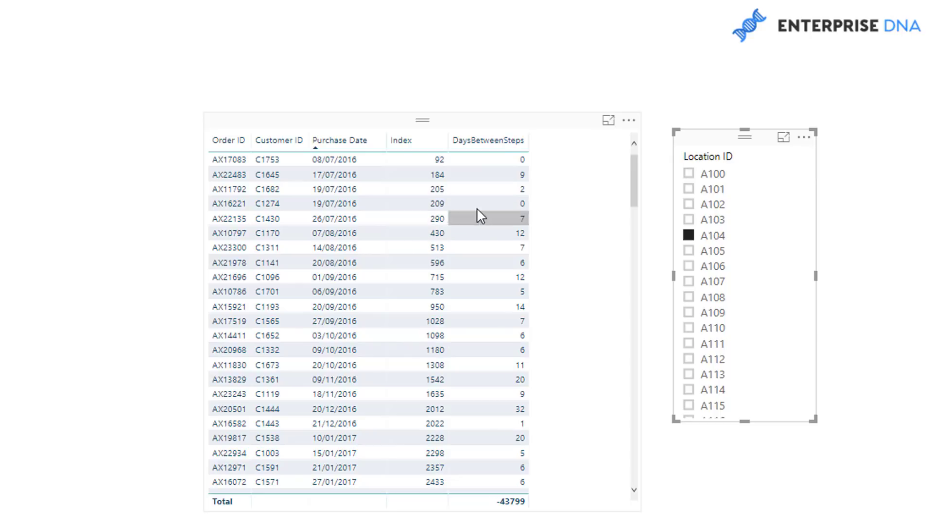
mouse_move(509, 203)
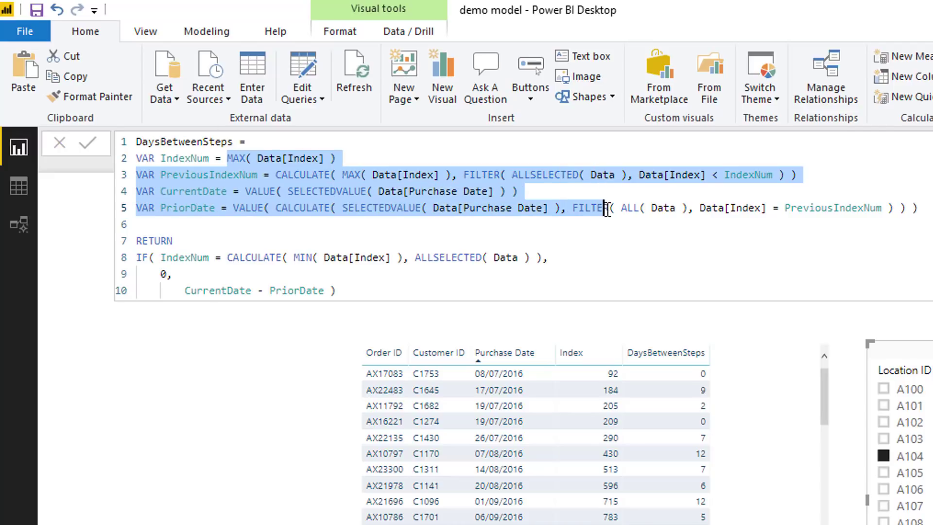
mouse_move(608, 210)
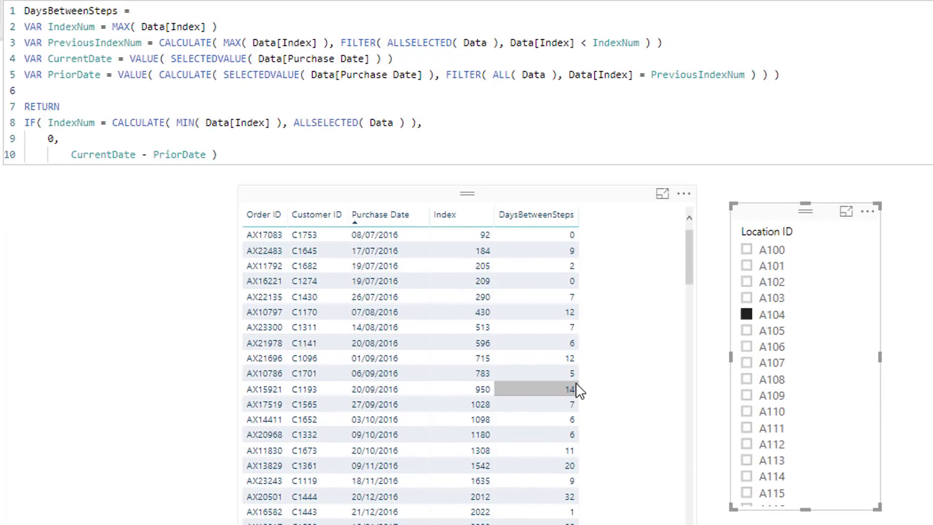
mouse_move(545, 314)
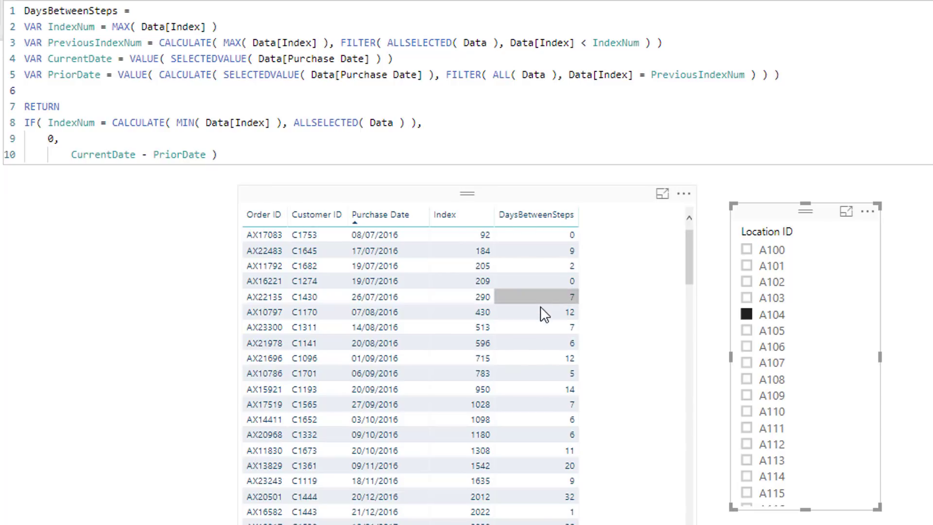
mouse_move(535, 312)
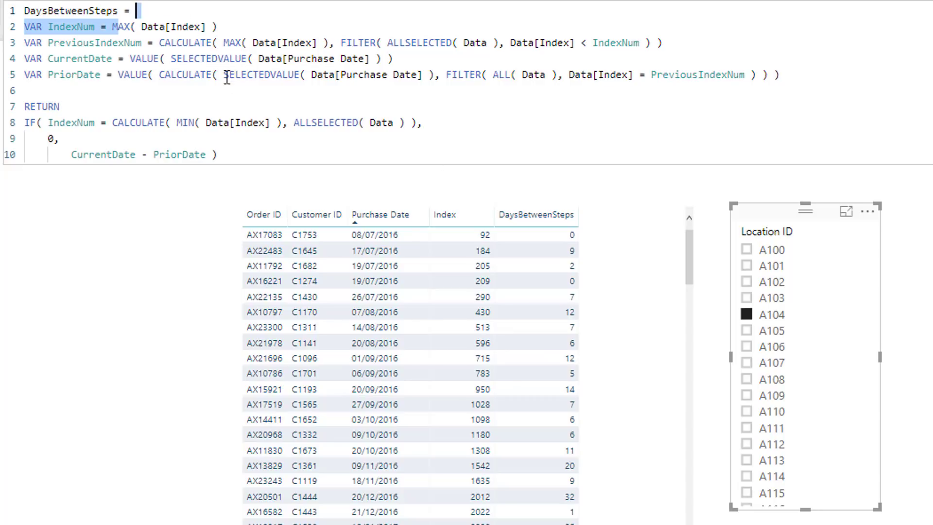
mouse_move(548, 302)
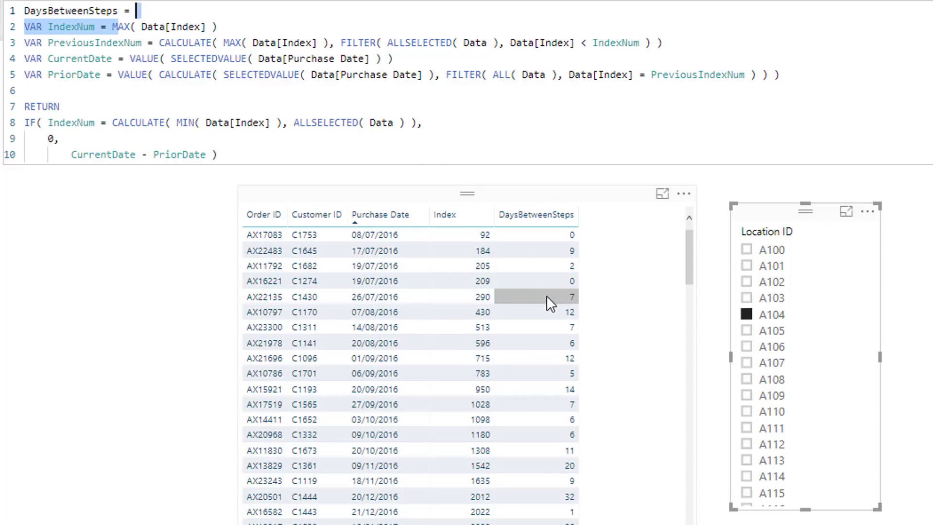
mouse_move(496, 323)
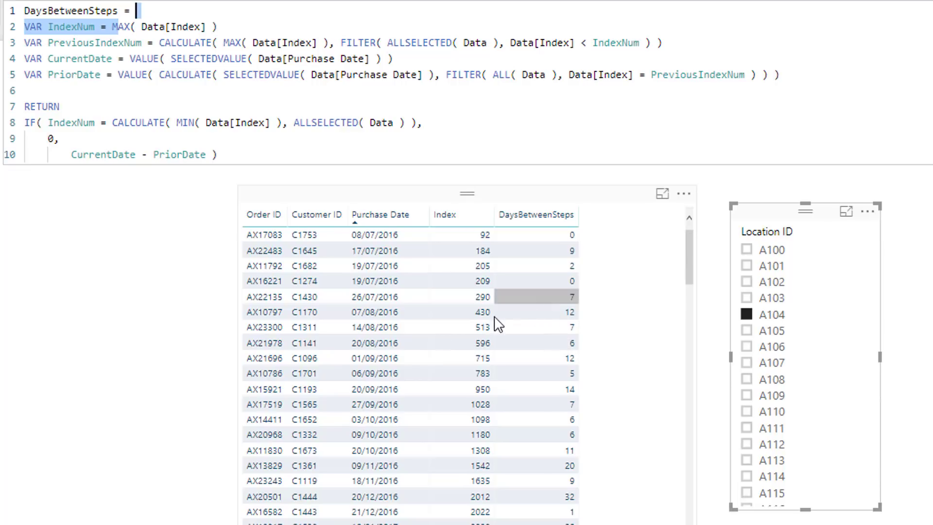
mouse_move(550, 322)
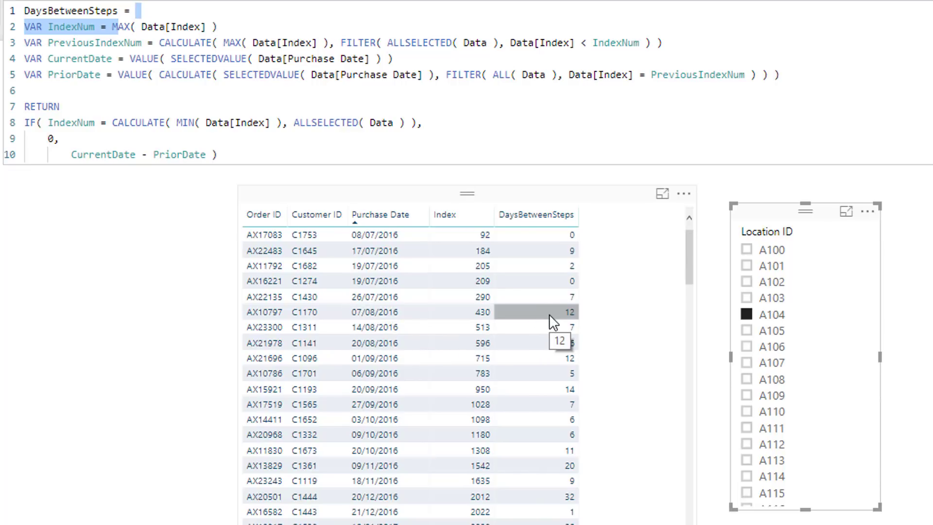
mouse_move(521, 327)
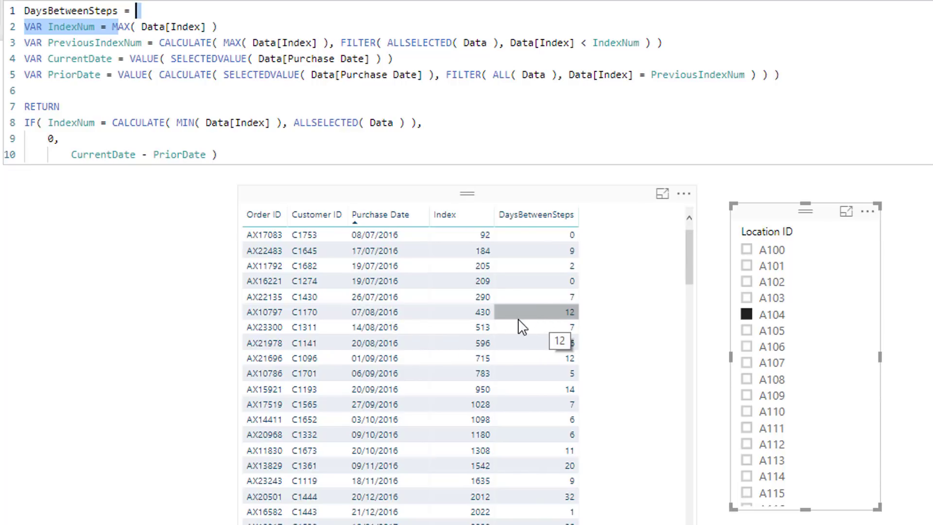
mouse_move(376, 297)
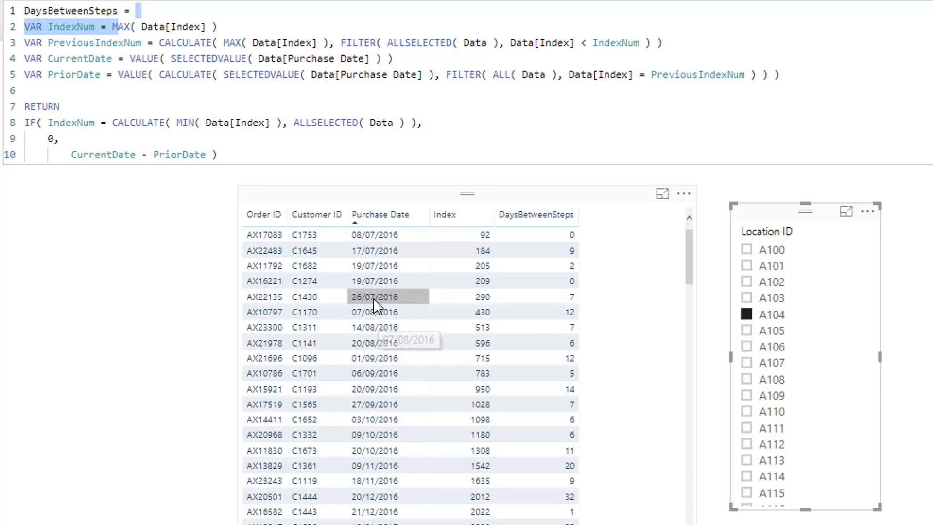
mouse_move(375, 297)
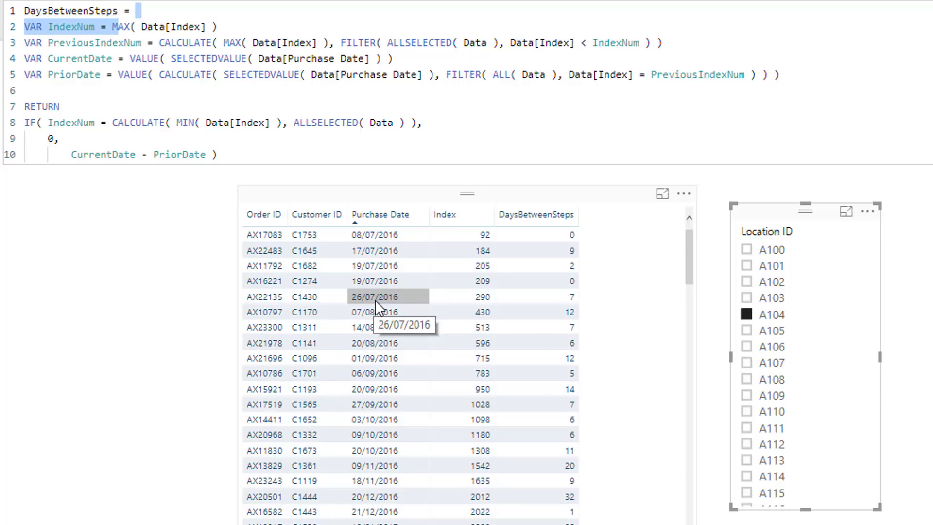
mouse_move(398, 314)
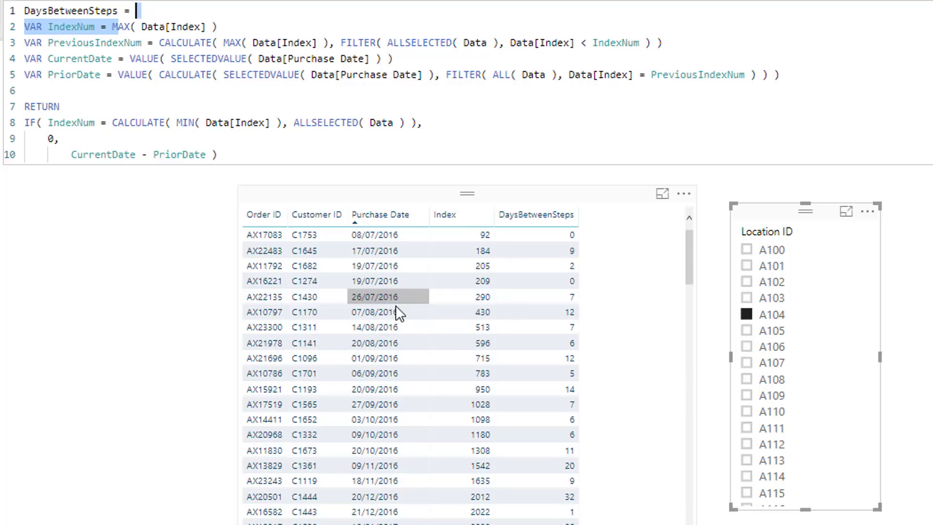
mouse_move(553, 312)
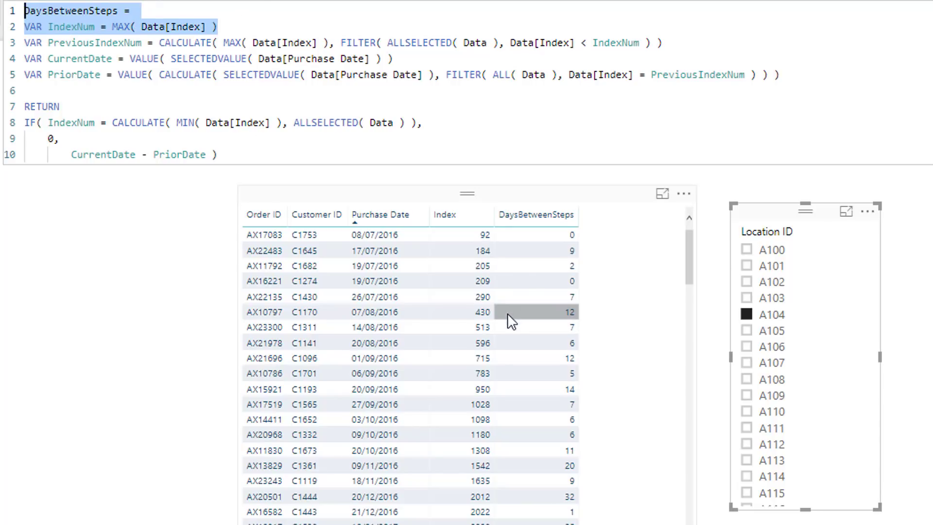
mouse_move(458, 311)
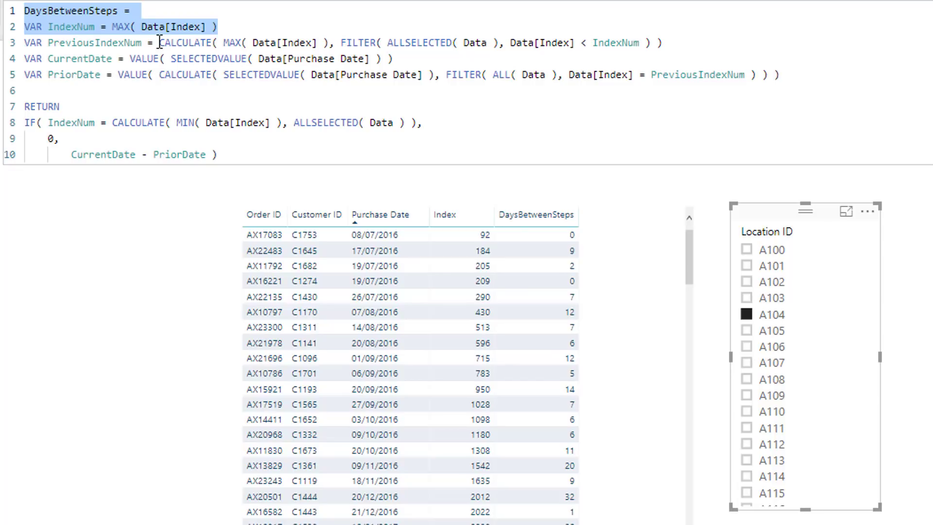
click(386, 296)
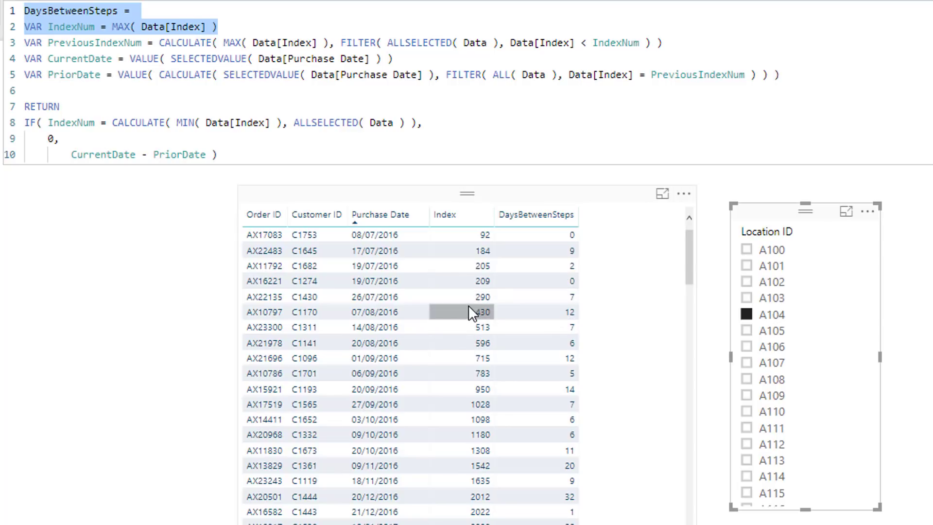
double_click(186, 42)
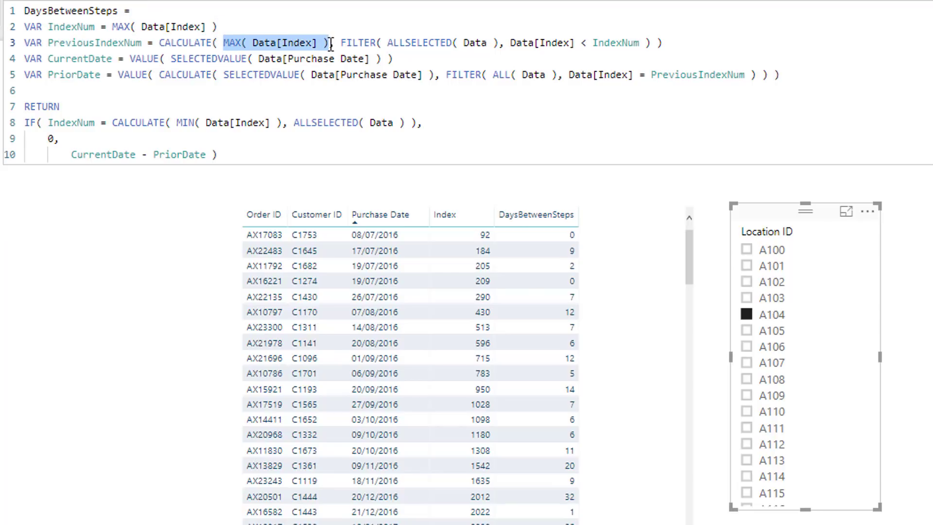
mouse_move(341, 42)
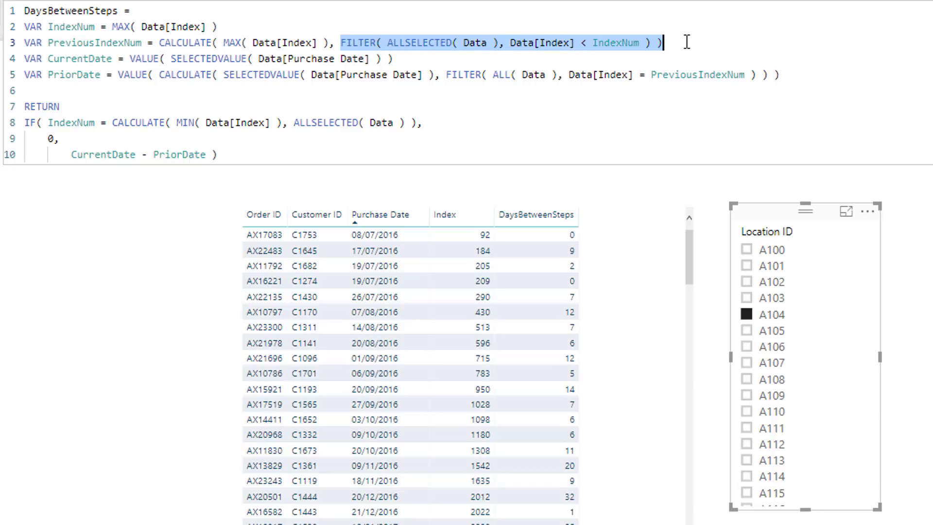
mouse_move(364, 41)
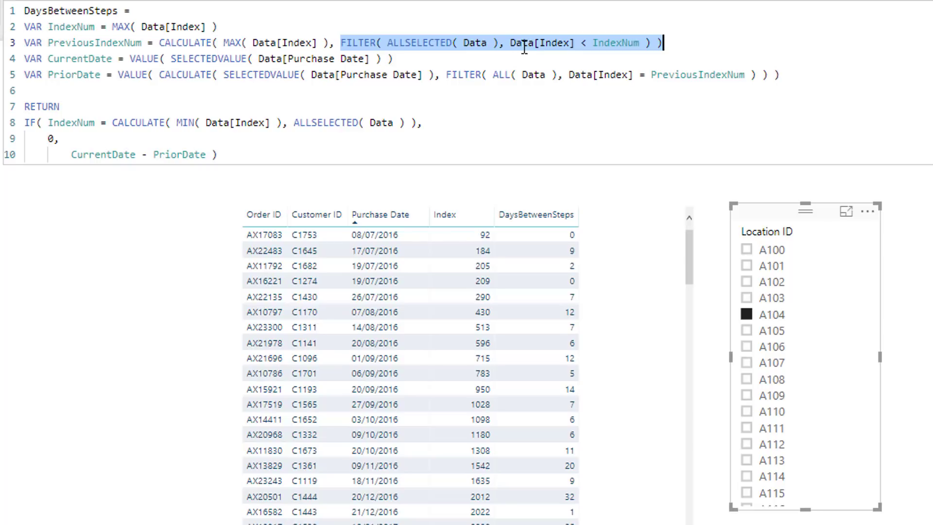
mouse_move(595, 43)
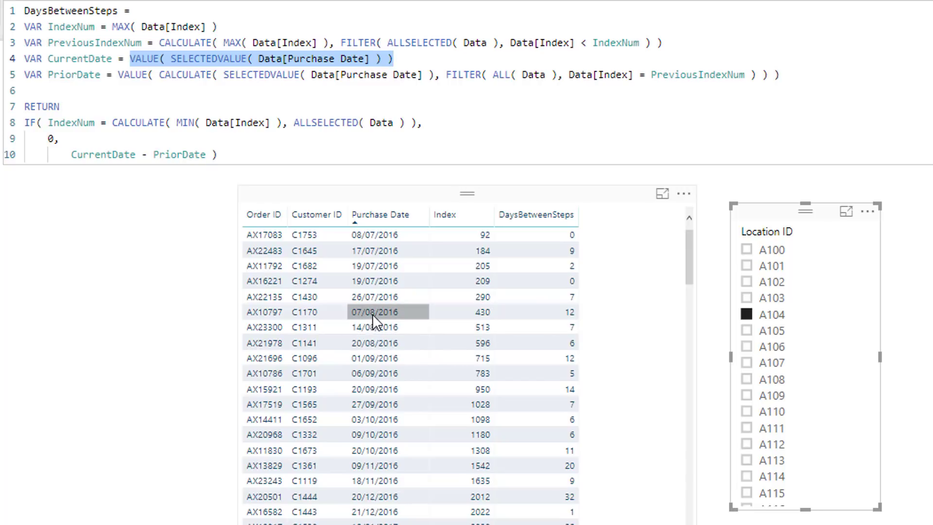
mouse_move(386, 324)
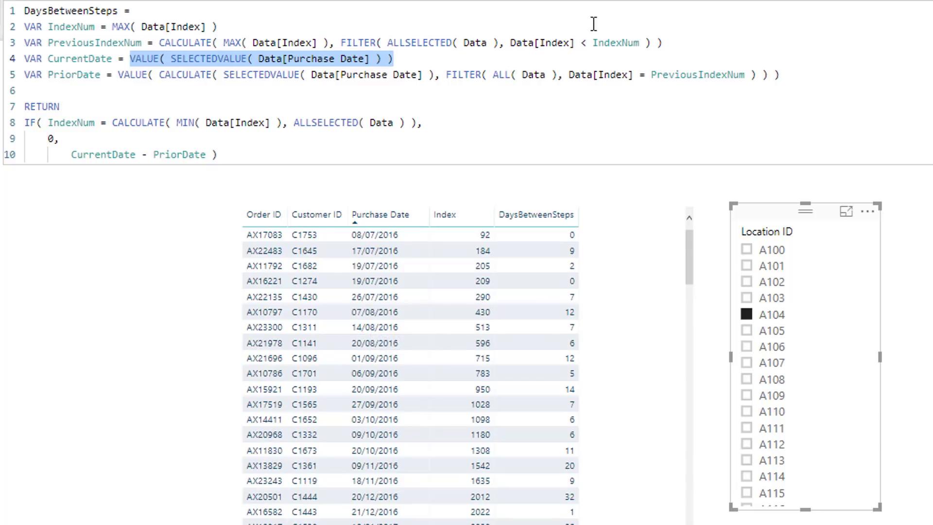
double_click(95, 42)
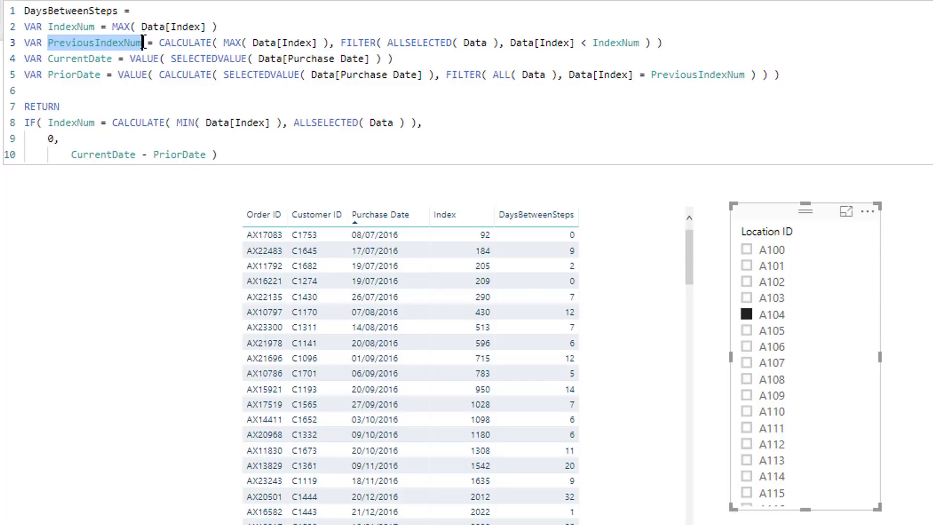
mouse_move(227, 87)
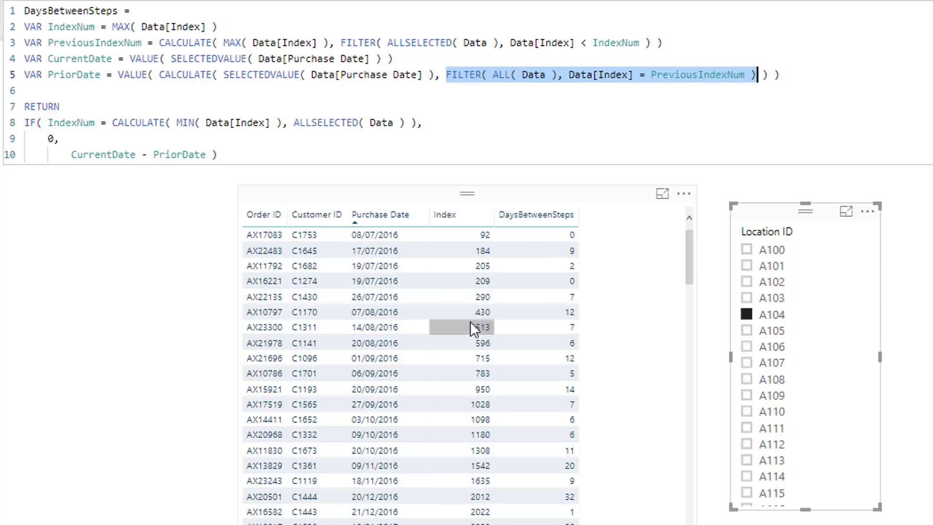
mouse_move(464, 296)
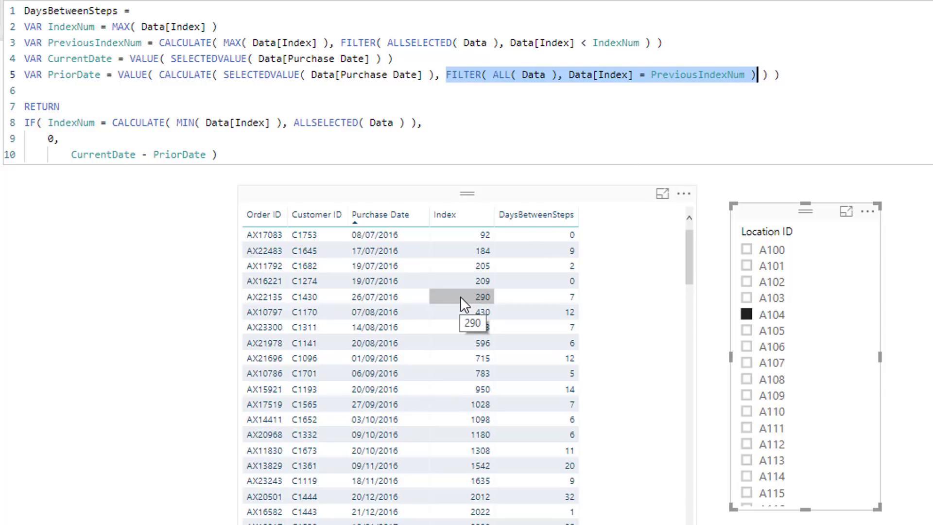
mouse_move(354, 296)
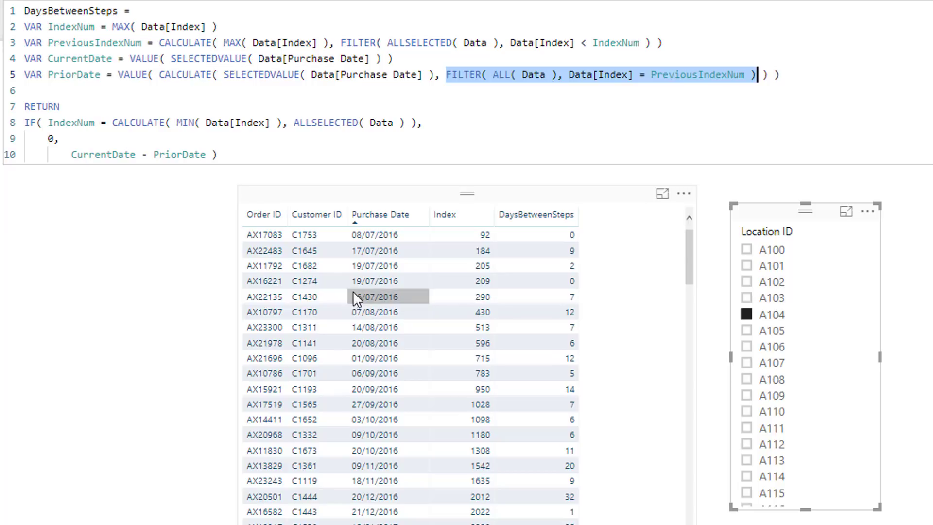
mouse_move(398, 304)
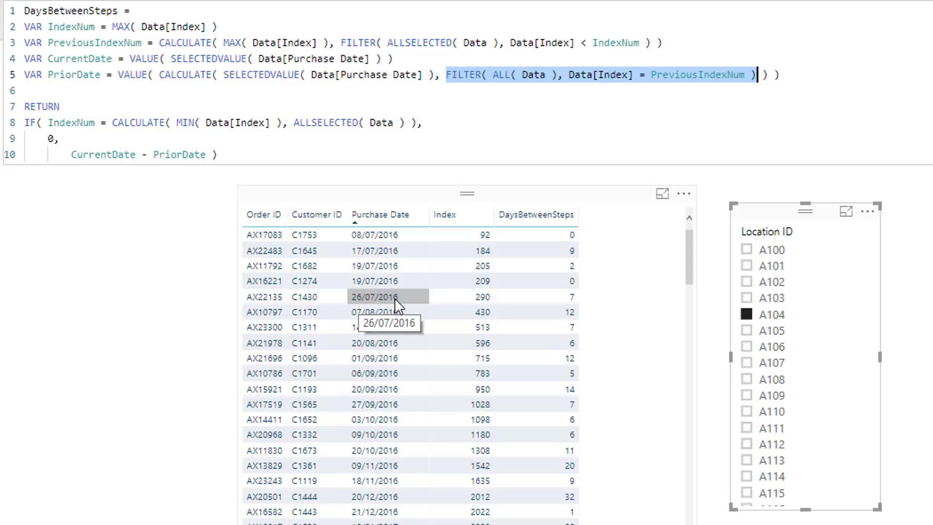
mouse_move(70, 154)
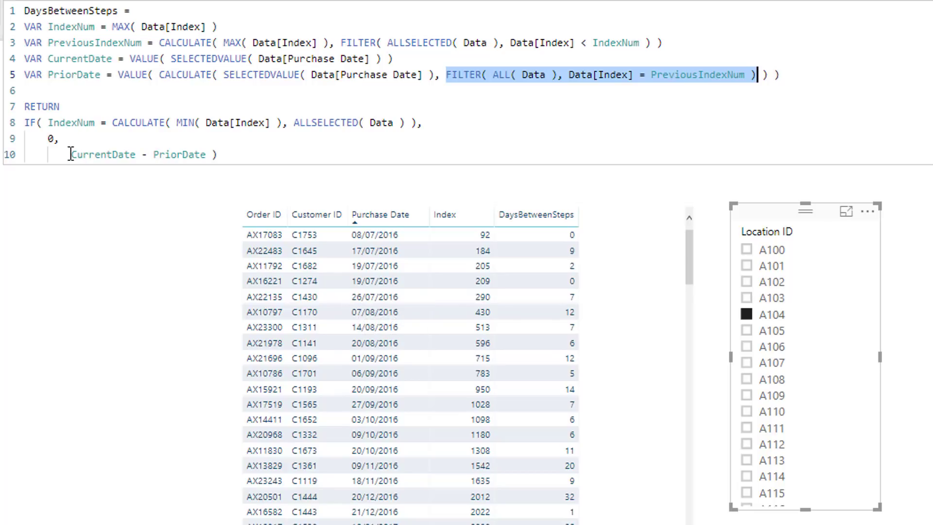
double_click(102, 155)
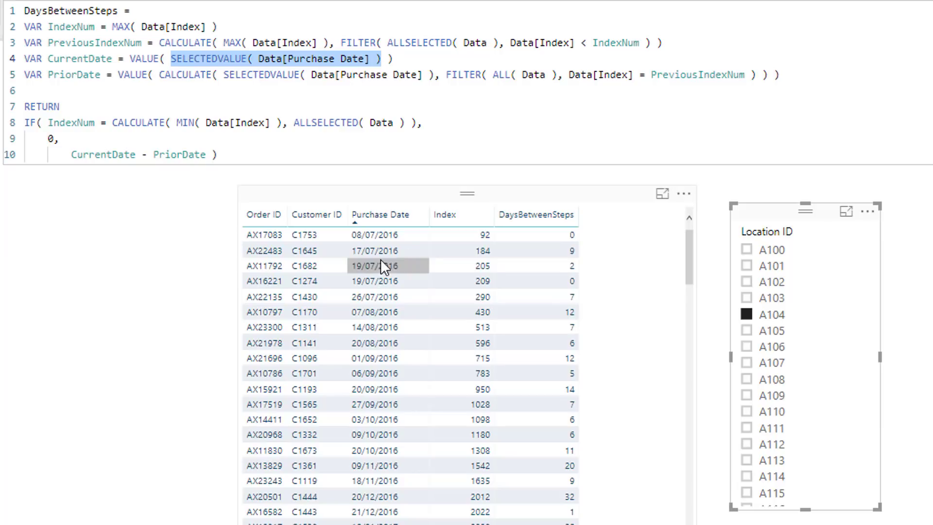
mouse_move(117, 186)
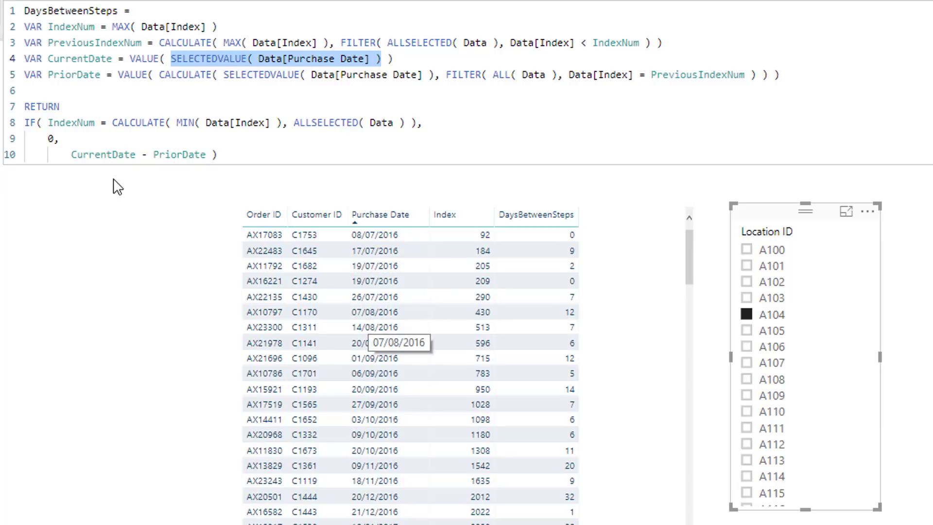
mouse_move(344, 300)
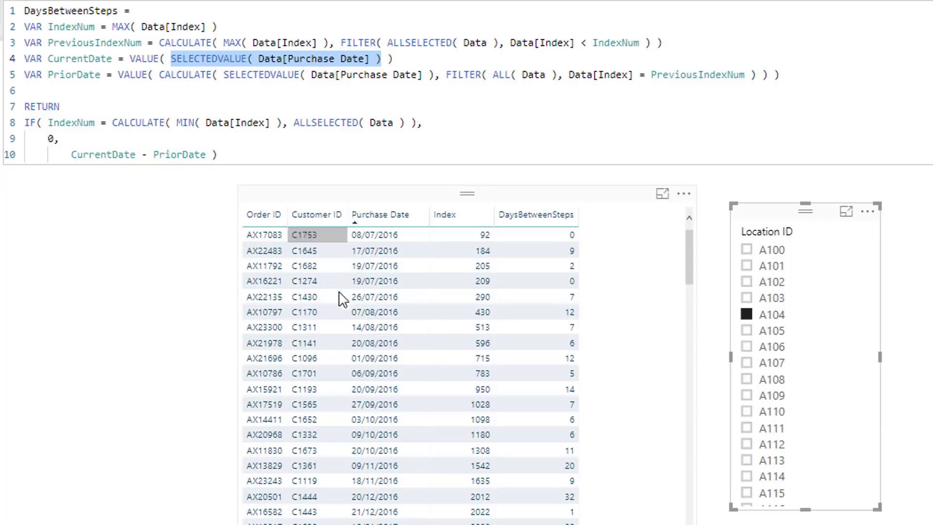
mouse_move(374, 326)
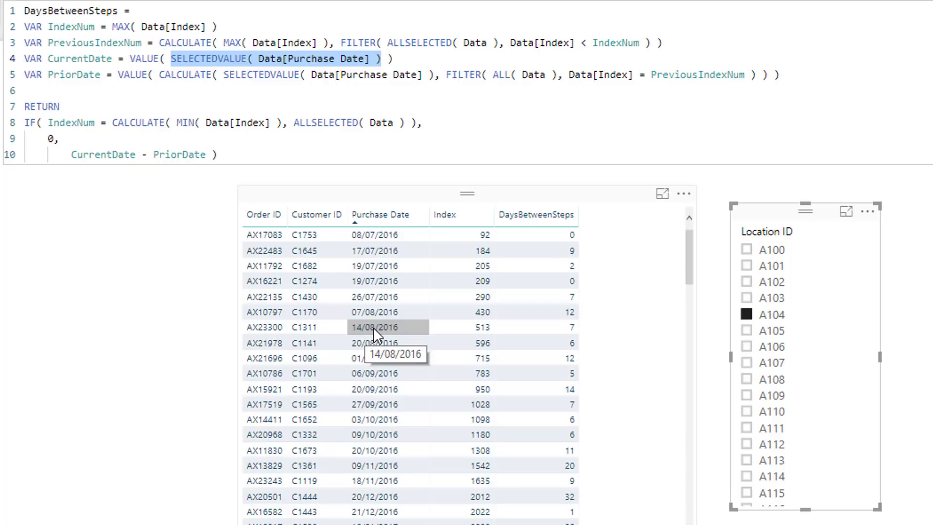
mouse_move(374, 311)
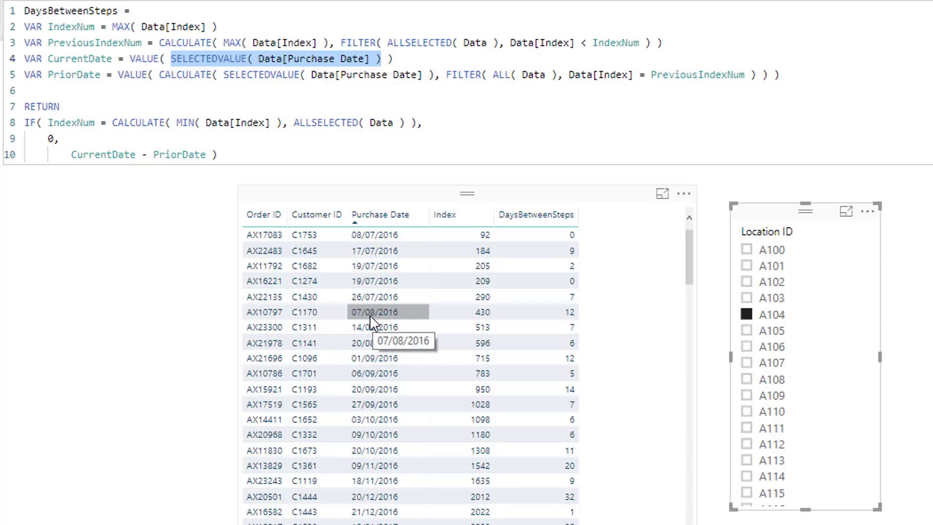
mouse_move(549, 317)
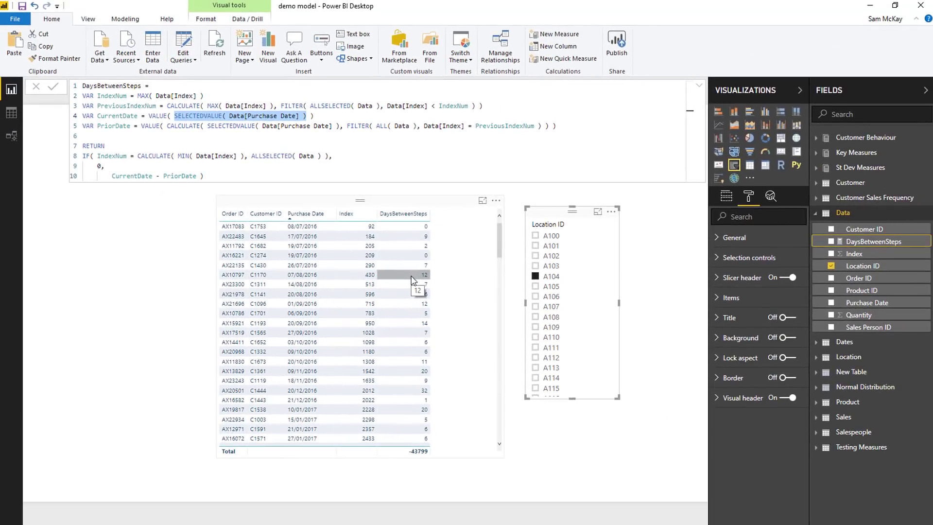
mouse_move(338, 144)
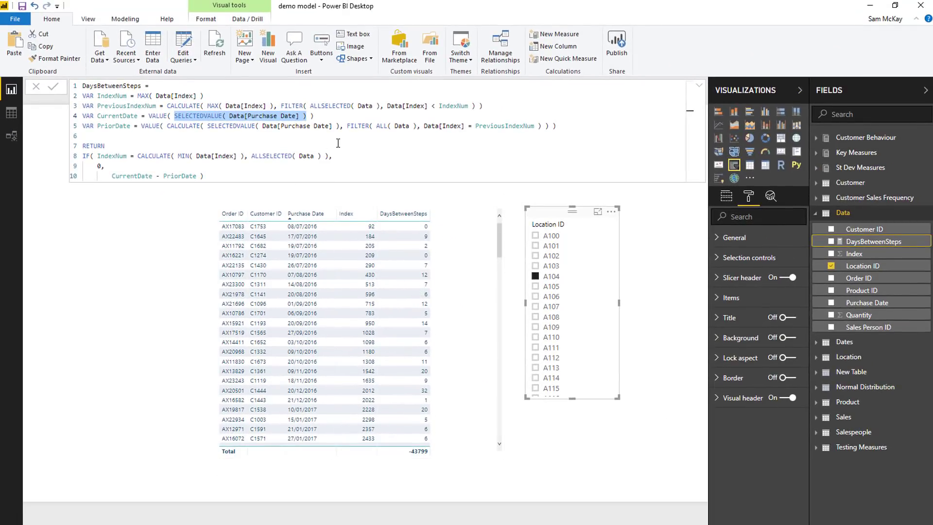
mouse_move(367, 106)
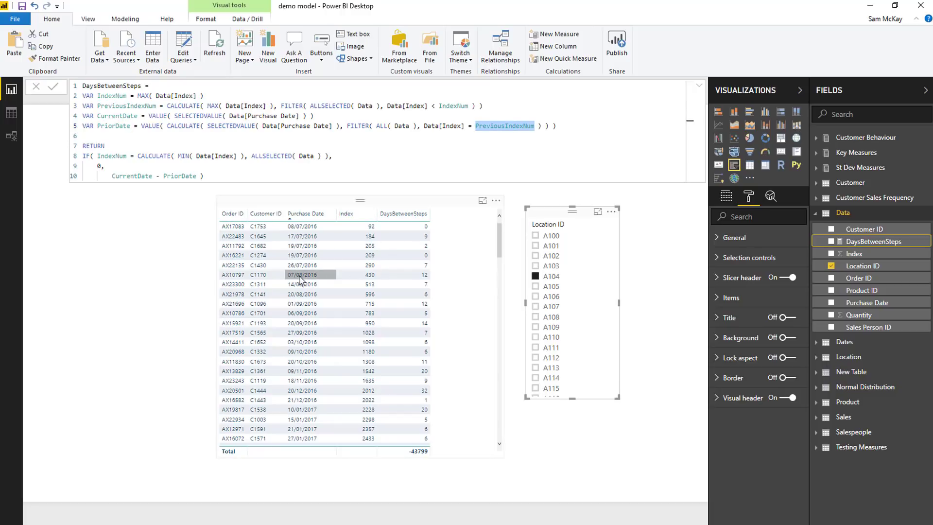
mouse_move(300, 275)
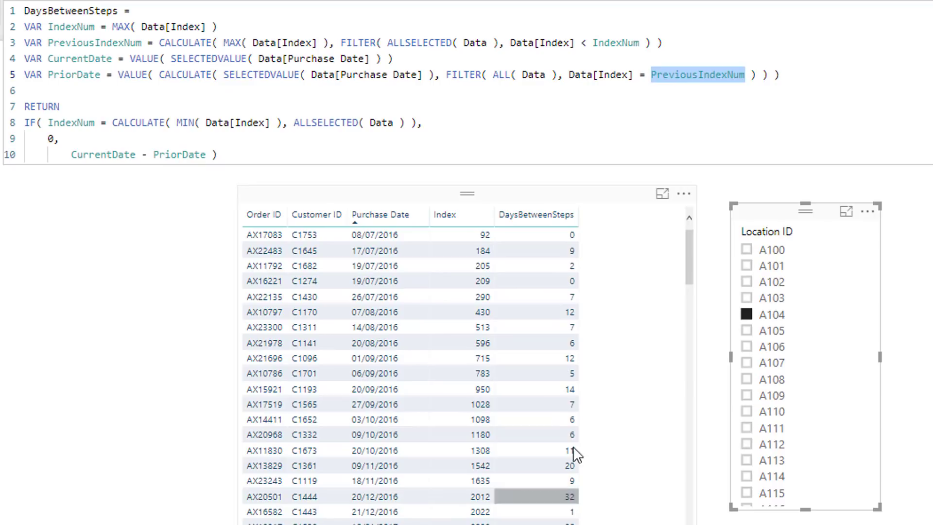
mouse_move(524, 296)
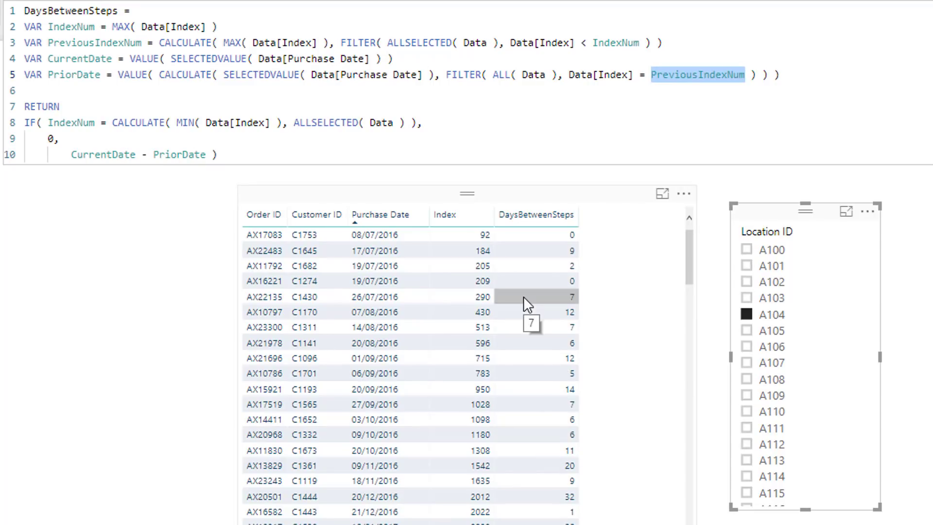
mouse_move(558, 291)
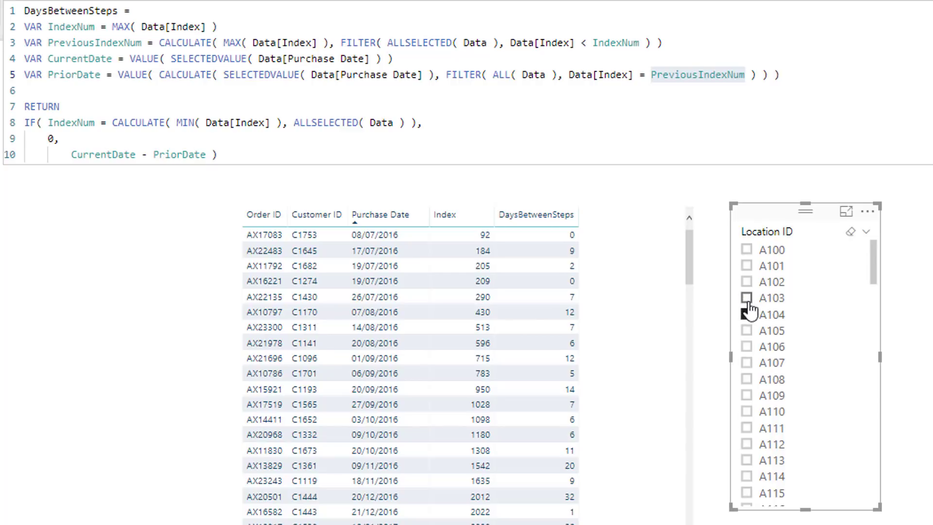
- Filter the table to location A103 and highlight IndexNum in the measure's IF condition
click(748, 298)
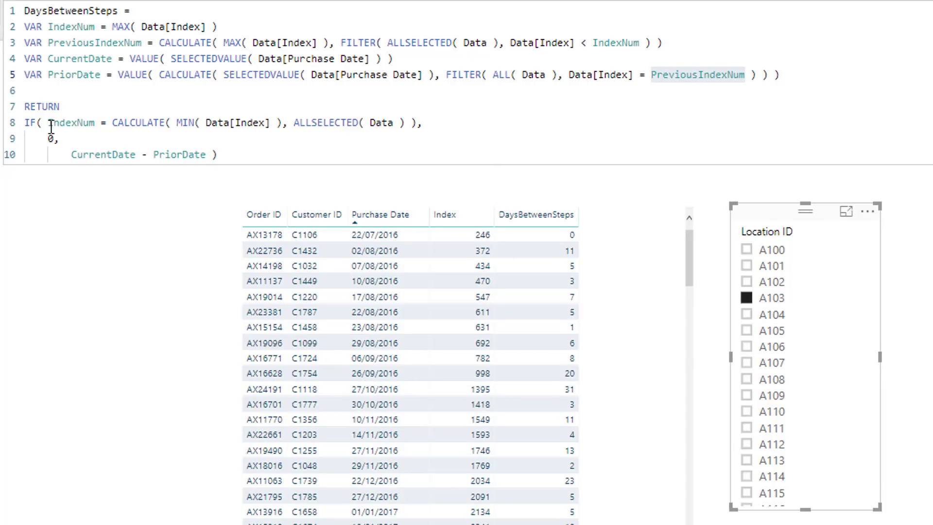
click(535, 234)
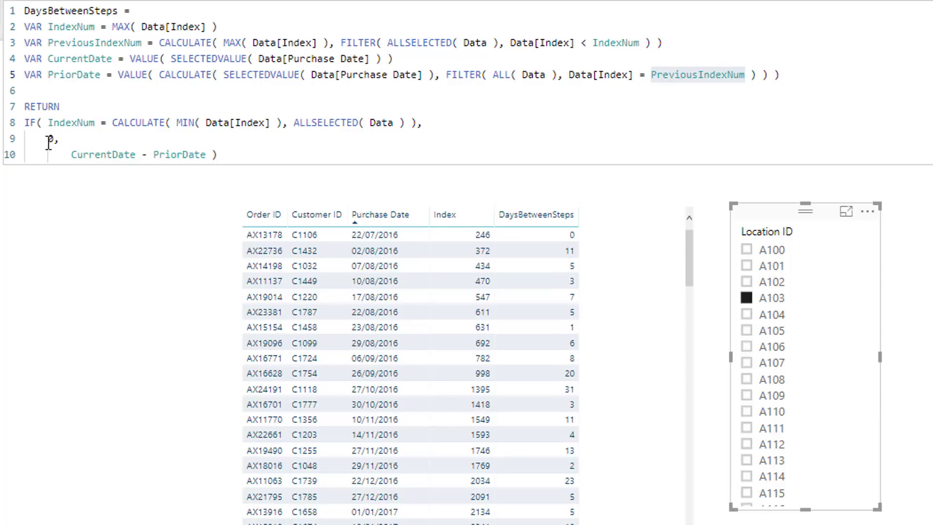
text(0)
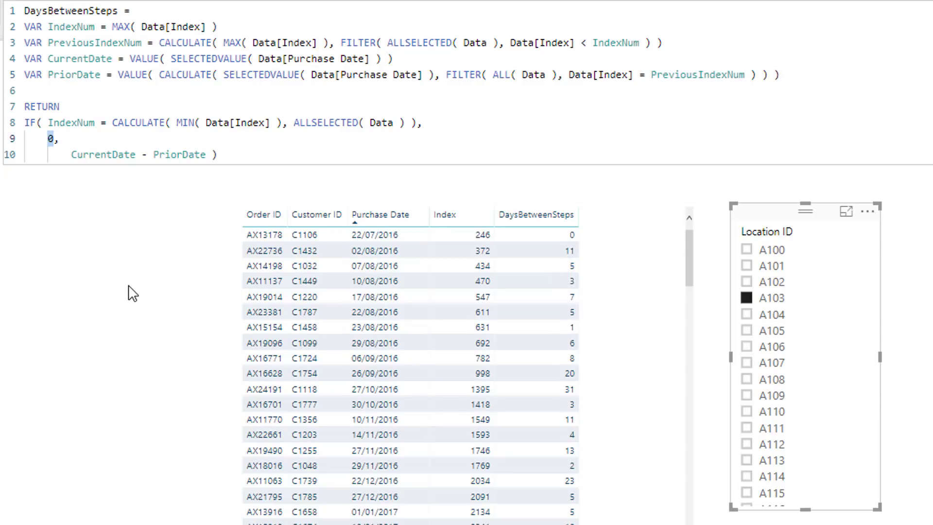
double_click(67, 123)
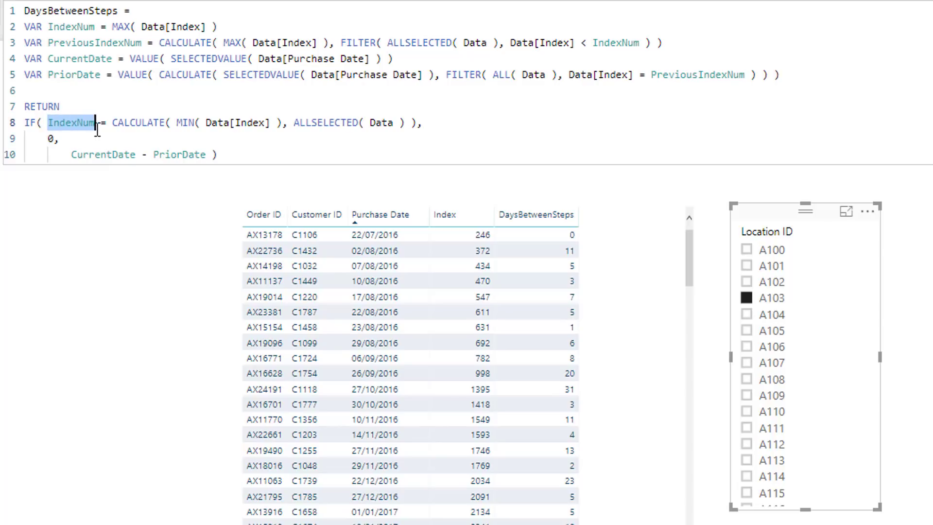
mouse_move(115, 123)
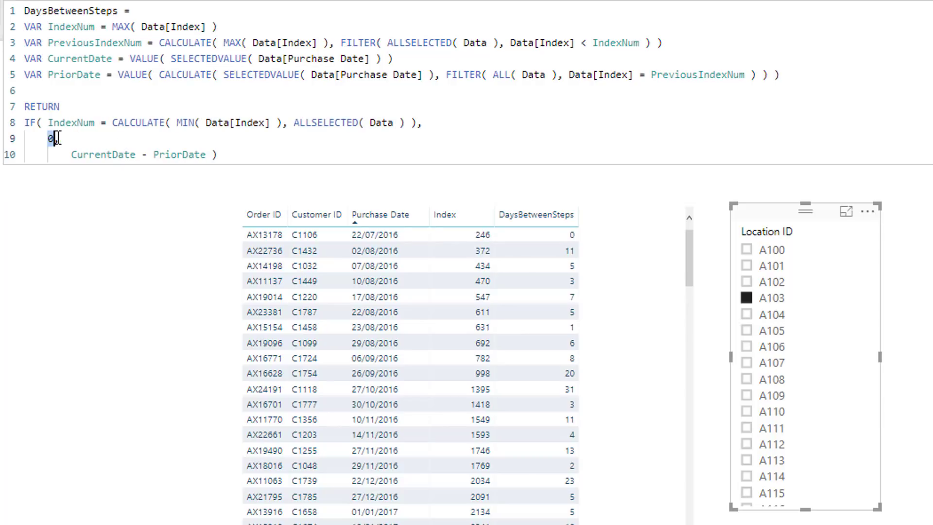
mouse_move(536, 234)
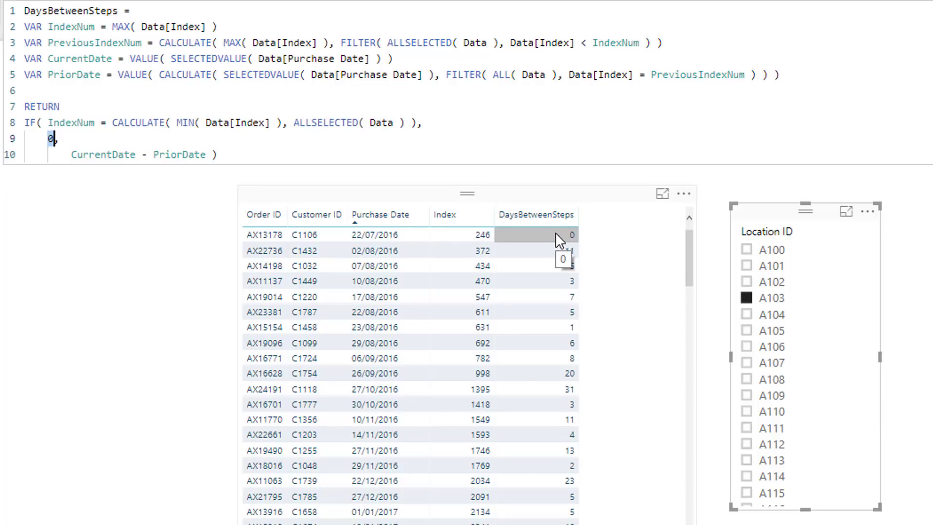
scroll(down, 3)
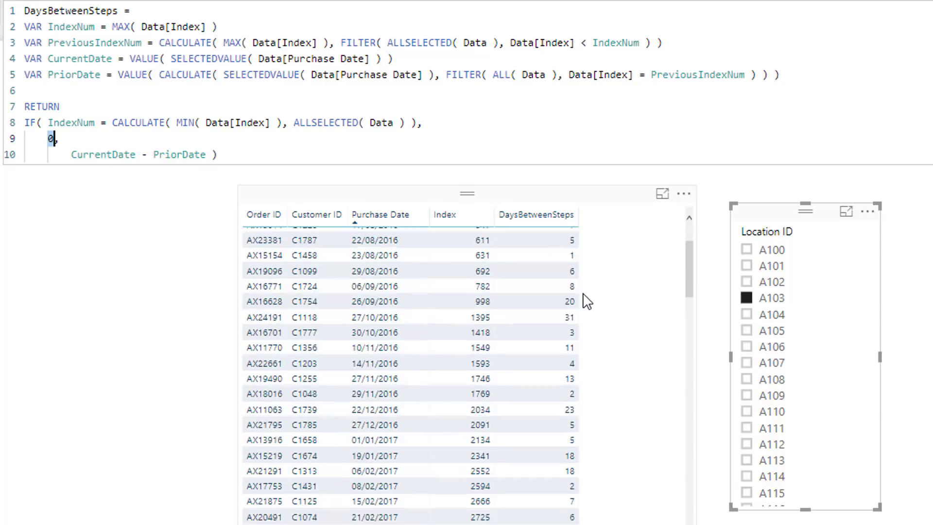
scroll(down, 3)
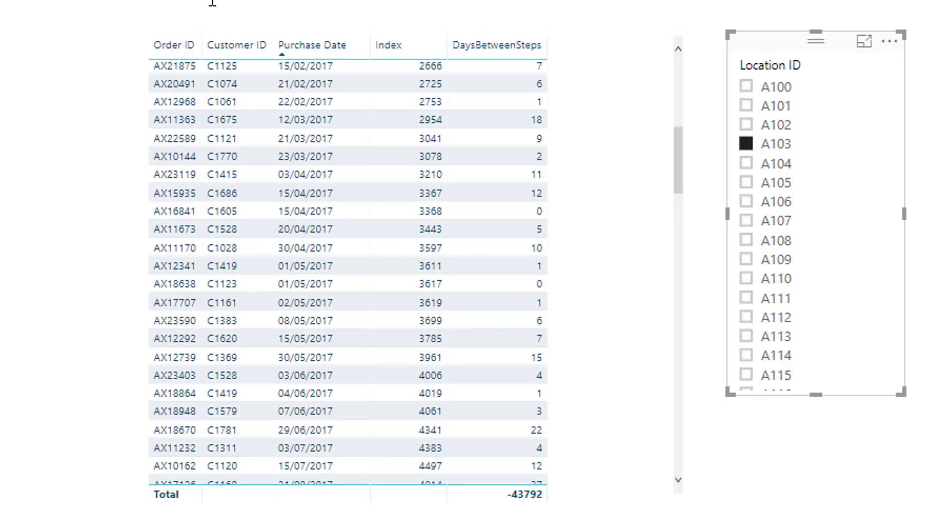
mouse_move(526, 292)
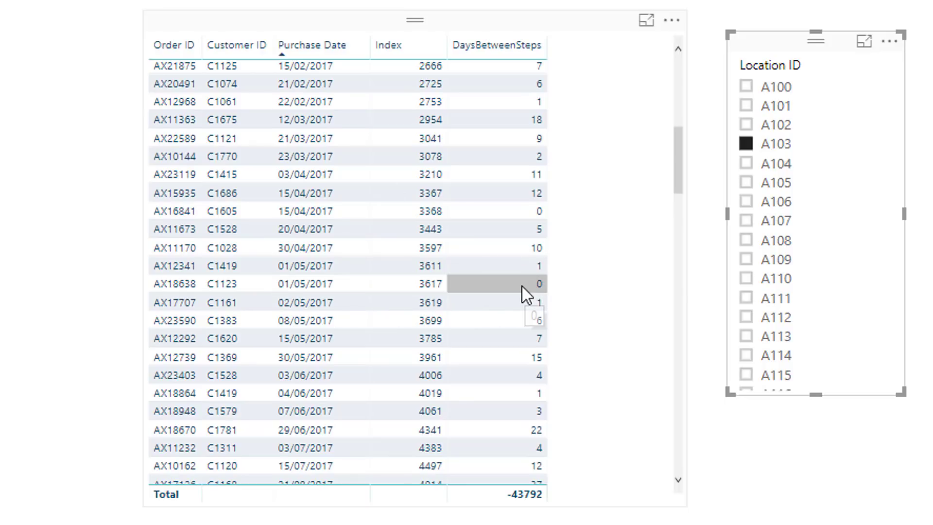
mouse_move(381, 247)
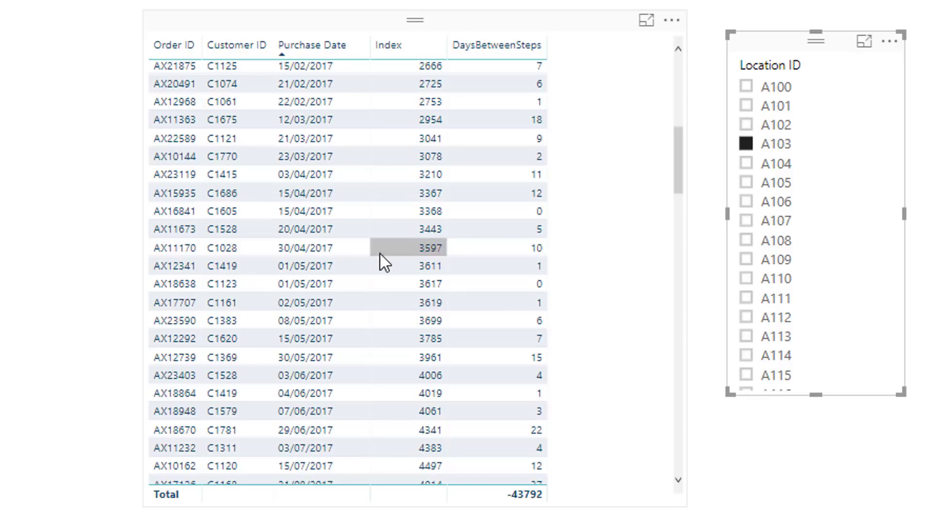
mouse_move(518, 283)
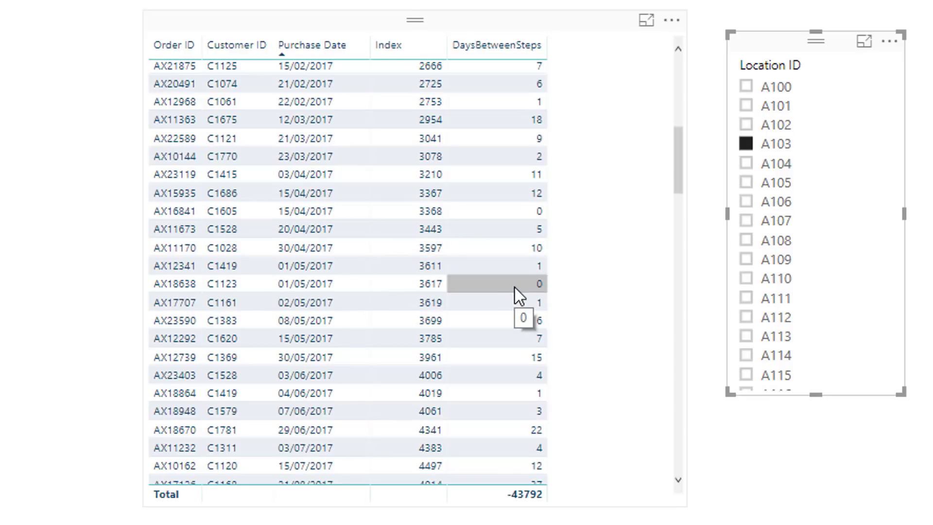
mouse_move(487, 279)
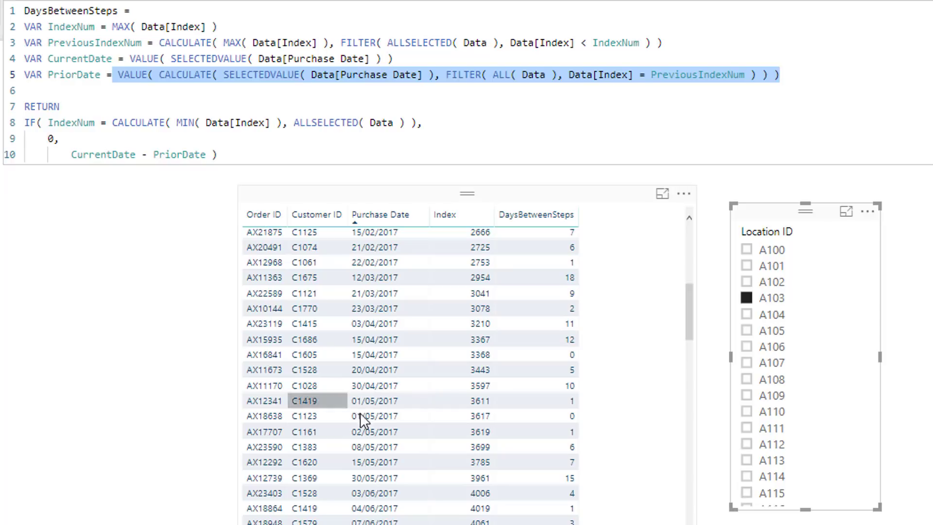
click(470, 400)
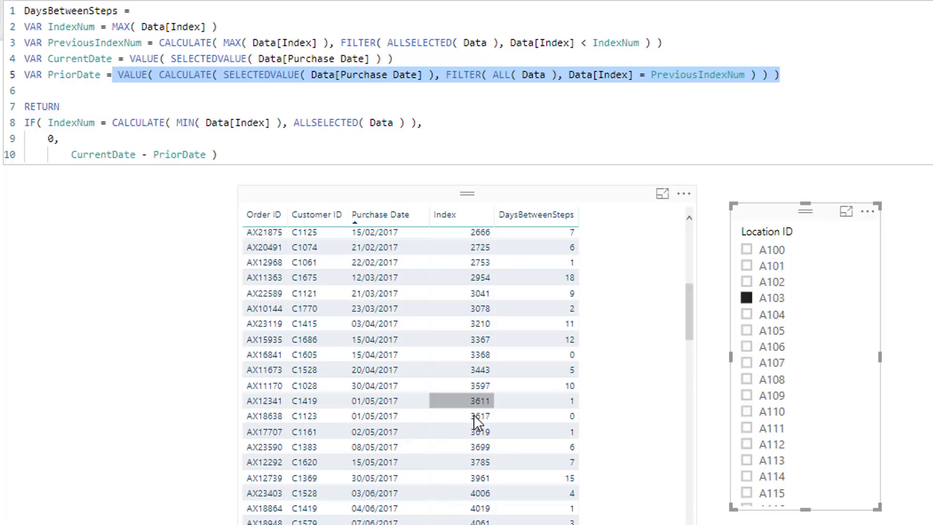
mouse_move(467, 403)
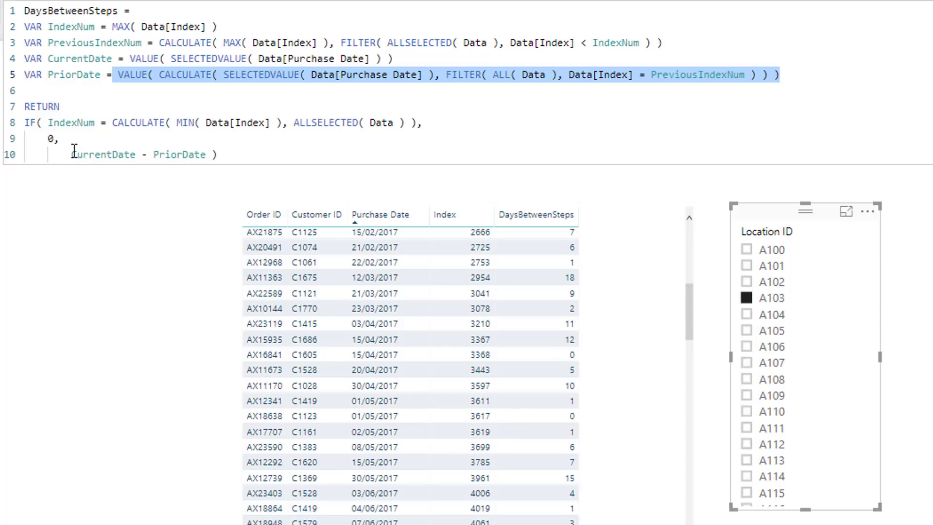
double_click(179, 155)
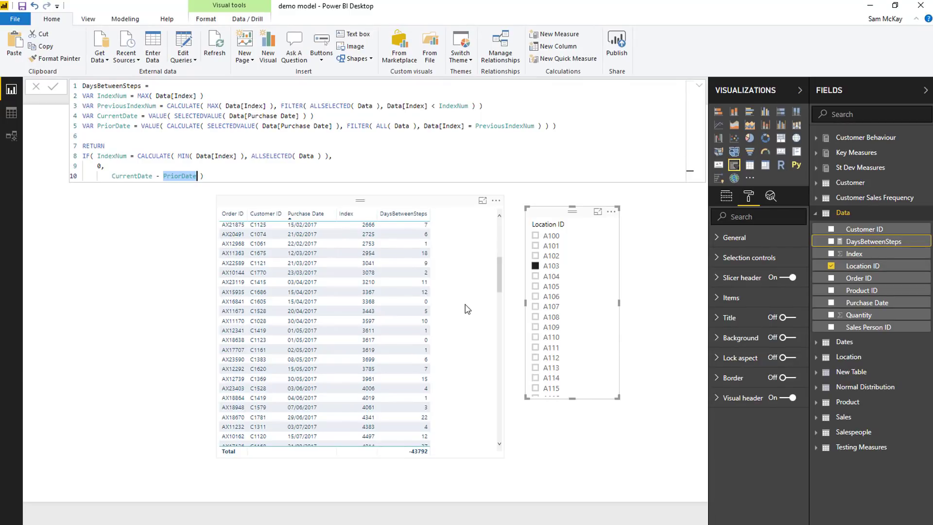
scroll(down, 3)
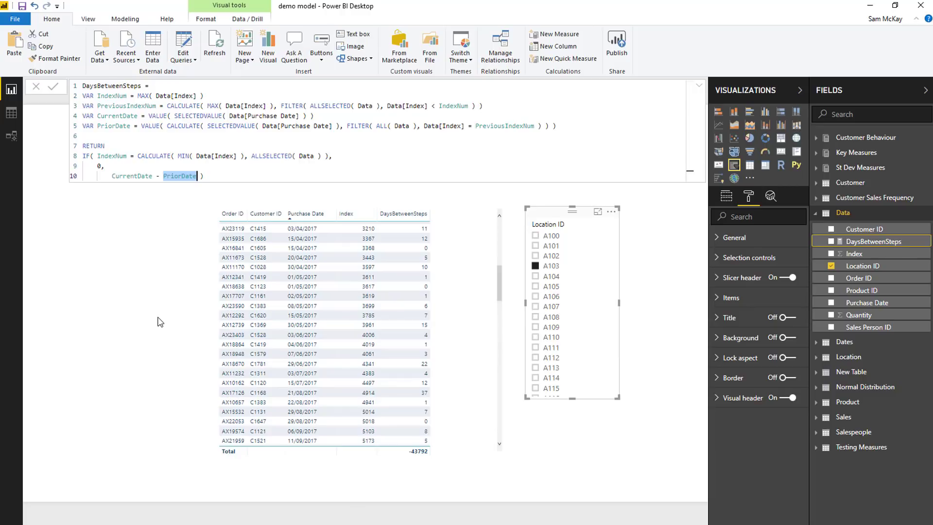
mouse_move(174, 302)
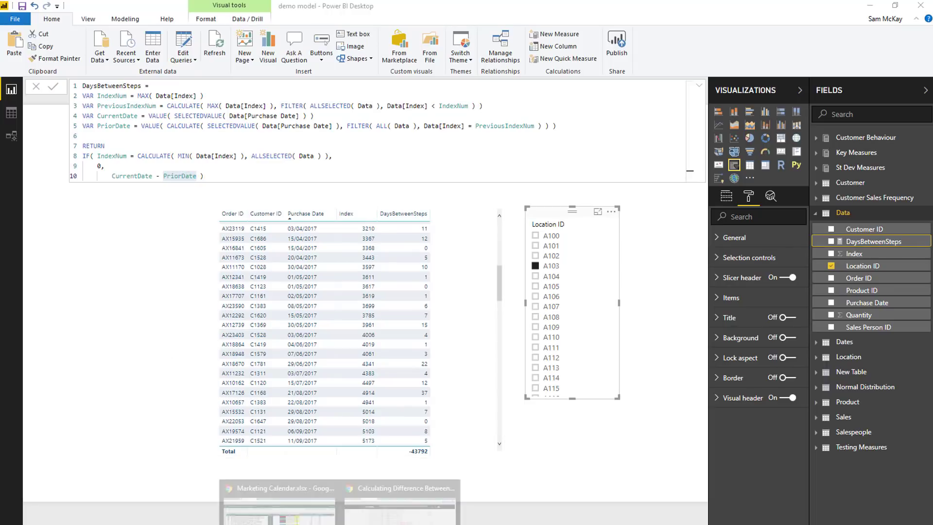
- Revisit the forum post's PriorMaxDate and FirstOverallDate code in the browser, then return to the A103 report
click(400, 487)
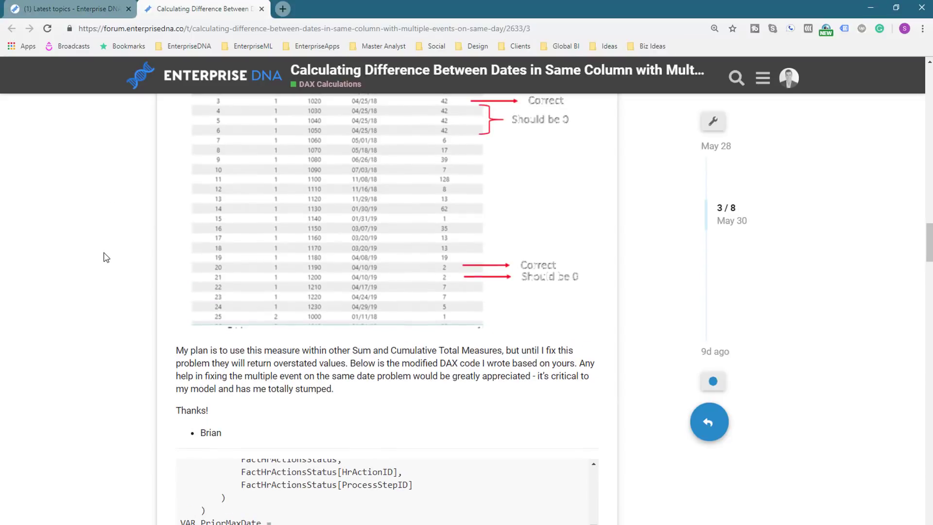
scroll(down, 3)
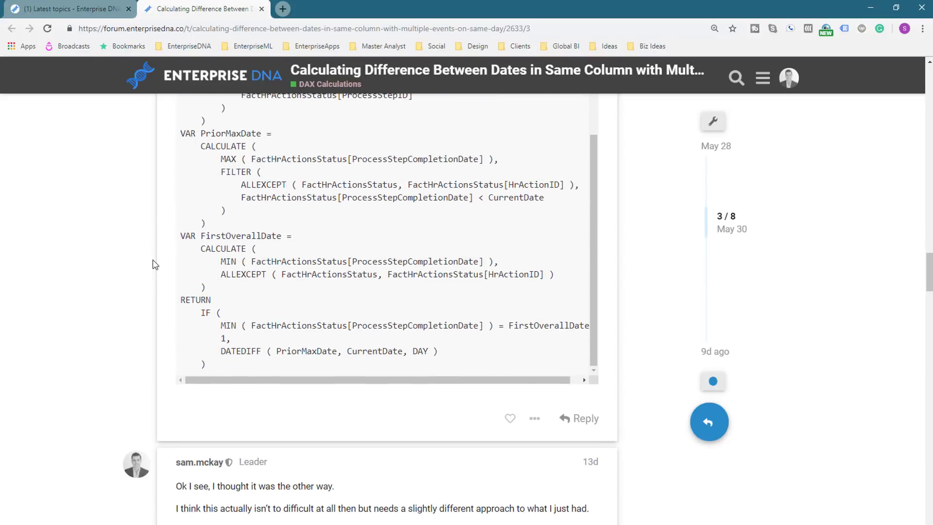
mouse_move(182, 233)
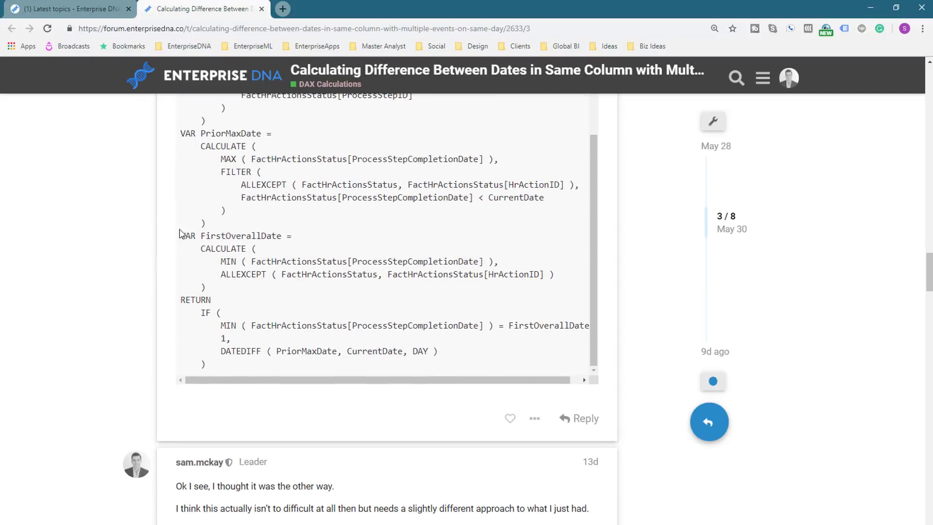
scroll(down, 3)
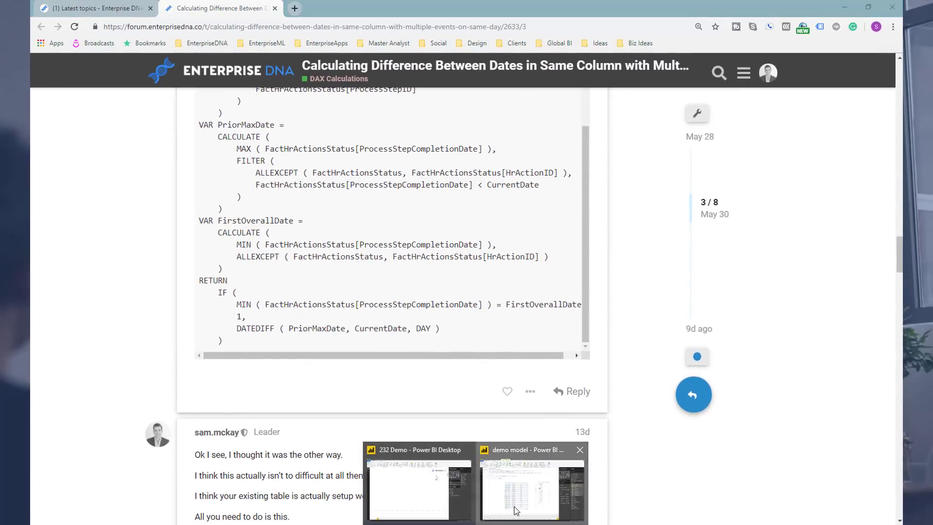
click(532, 485)
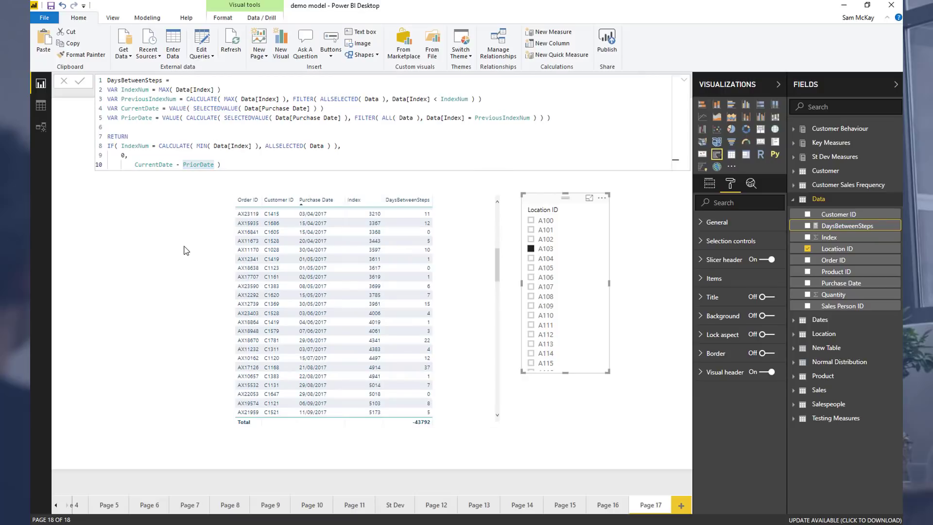